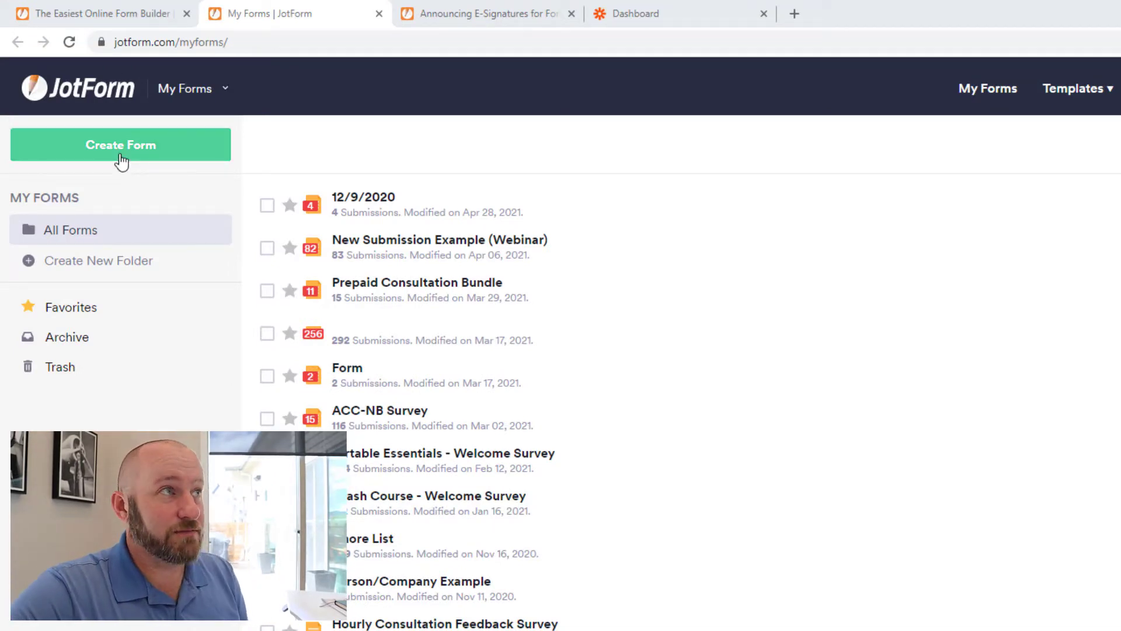
{"action": "mouse_move", "coordinate": [185, 87]}
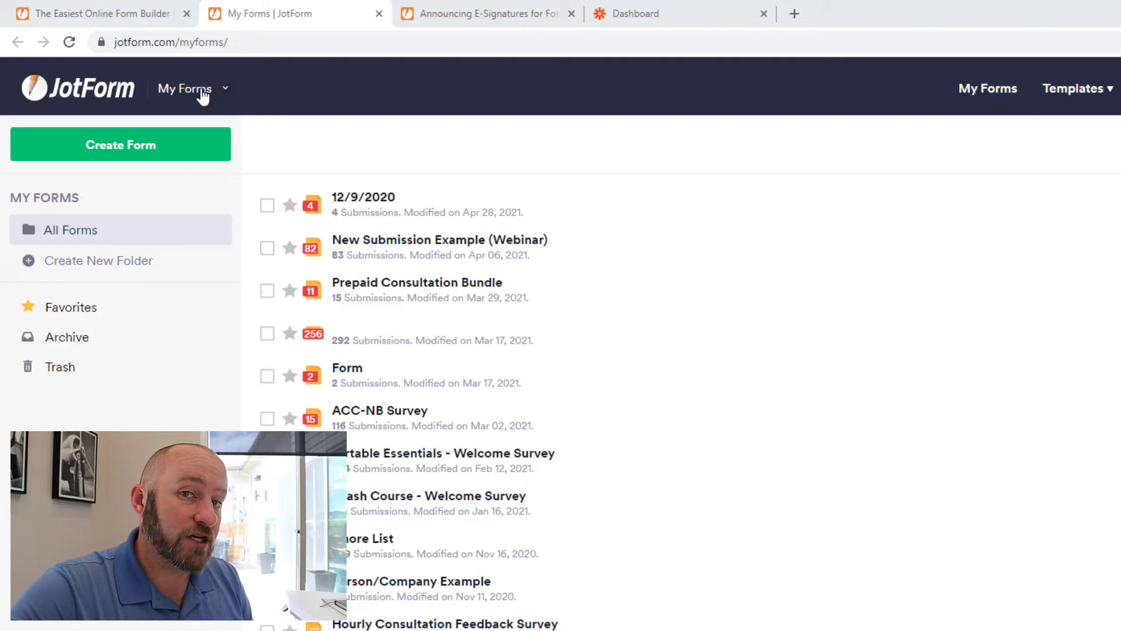
{"action": "mouse_move", "coordinate": [120, 144]}
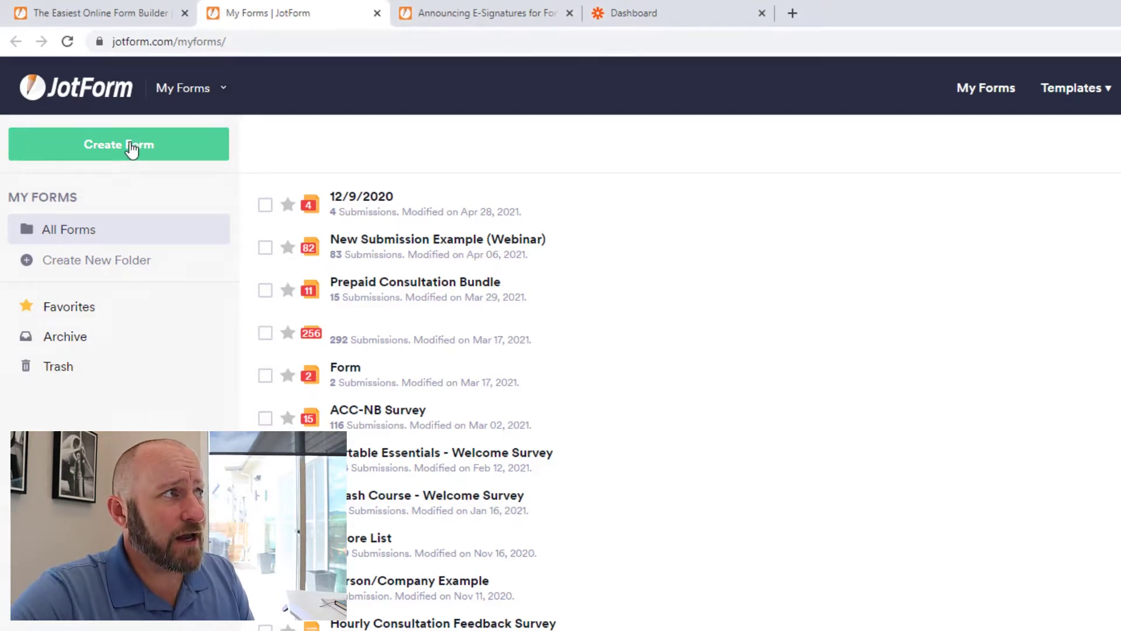
Create a new form from scratch using the one-question-per-page Card Form layout.
{"action": "left_click", "coordinate": [117, 144]}
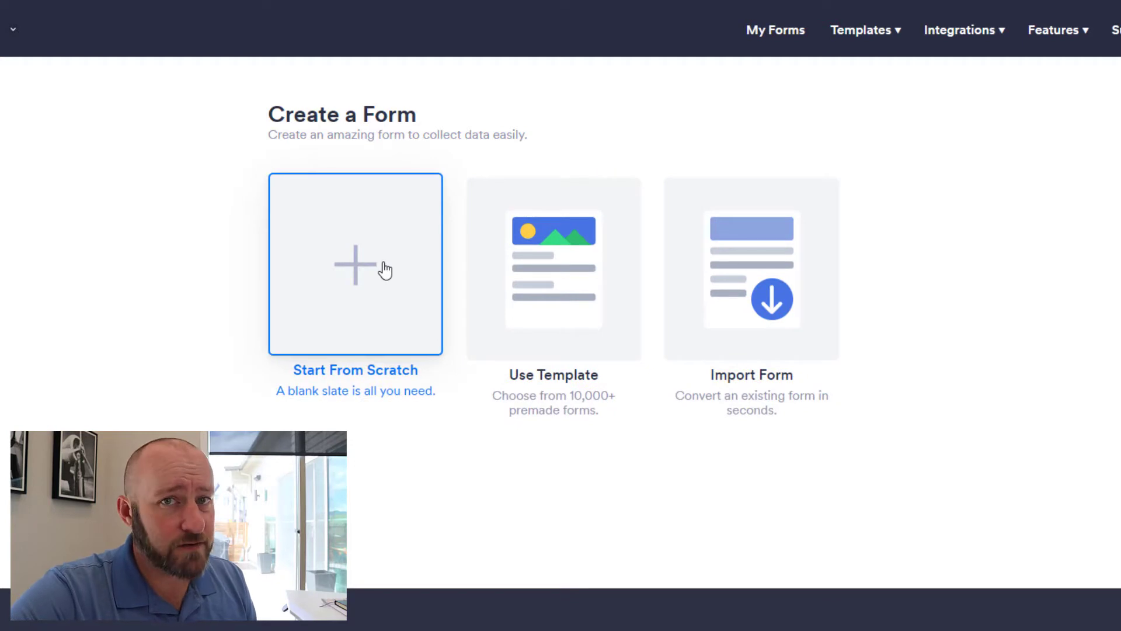
{"action": "left_click", "coordinate": [355, 265]}
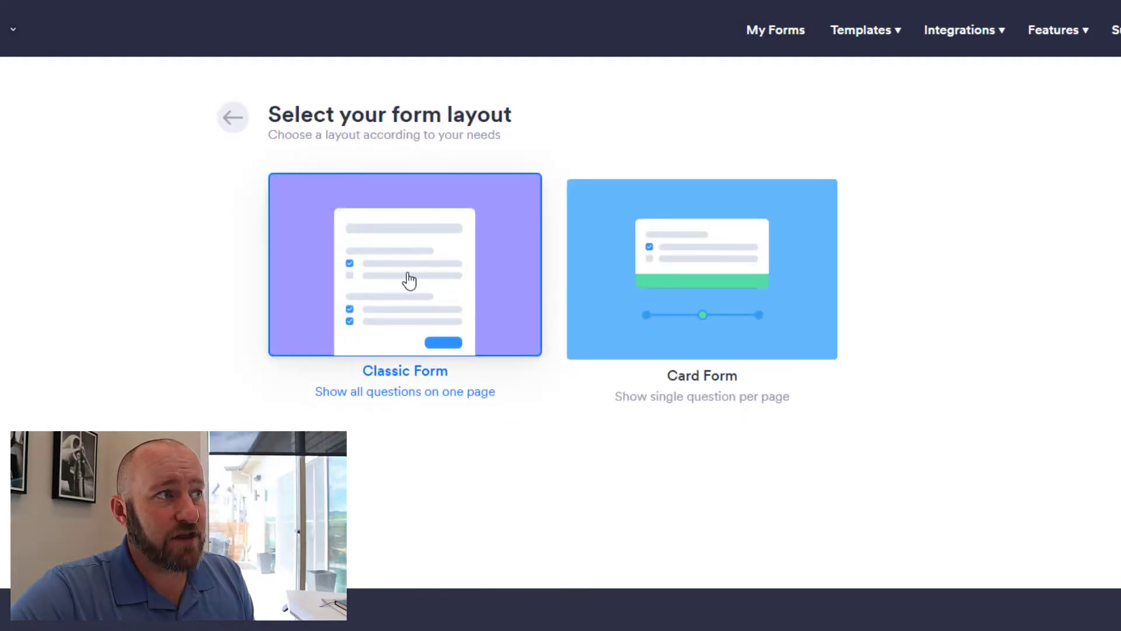
{"action": "left_click", "coordinate": [700, 266]}
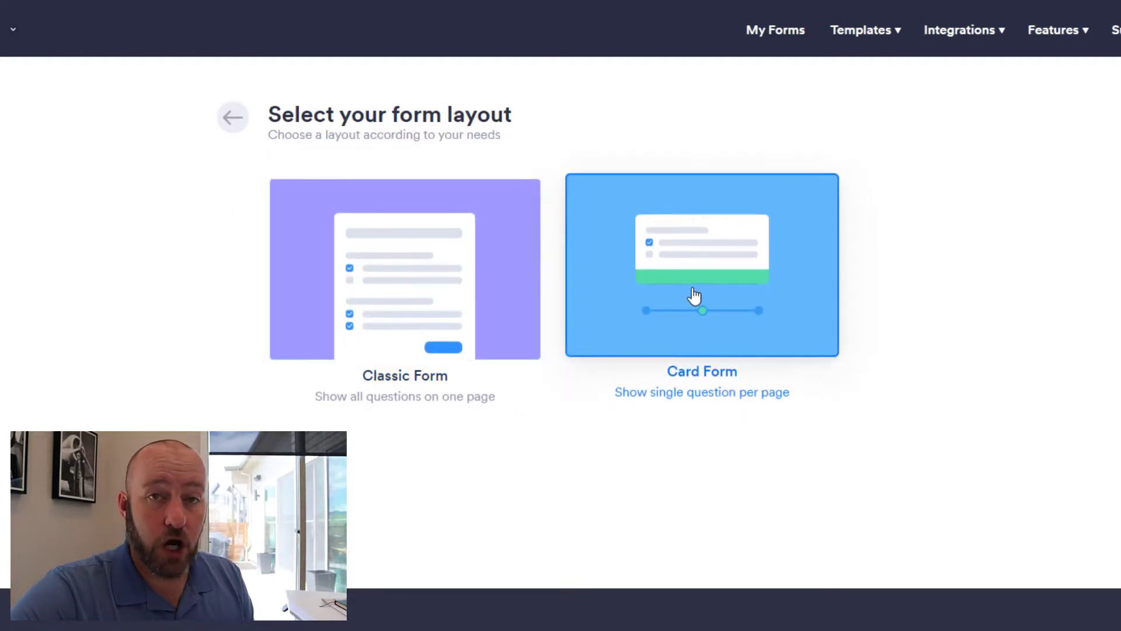
{"action": "left_click", "coordinate": [700, 265]}
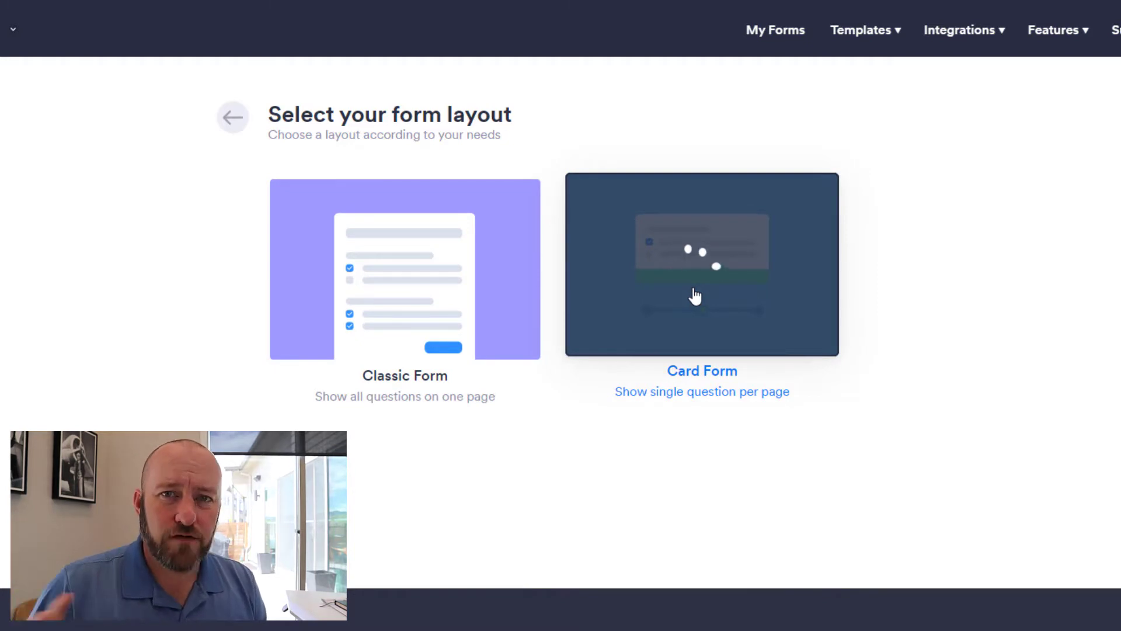
{"action": "left_click", "coordinate": [701, 265]}
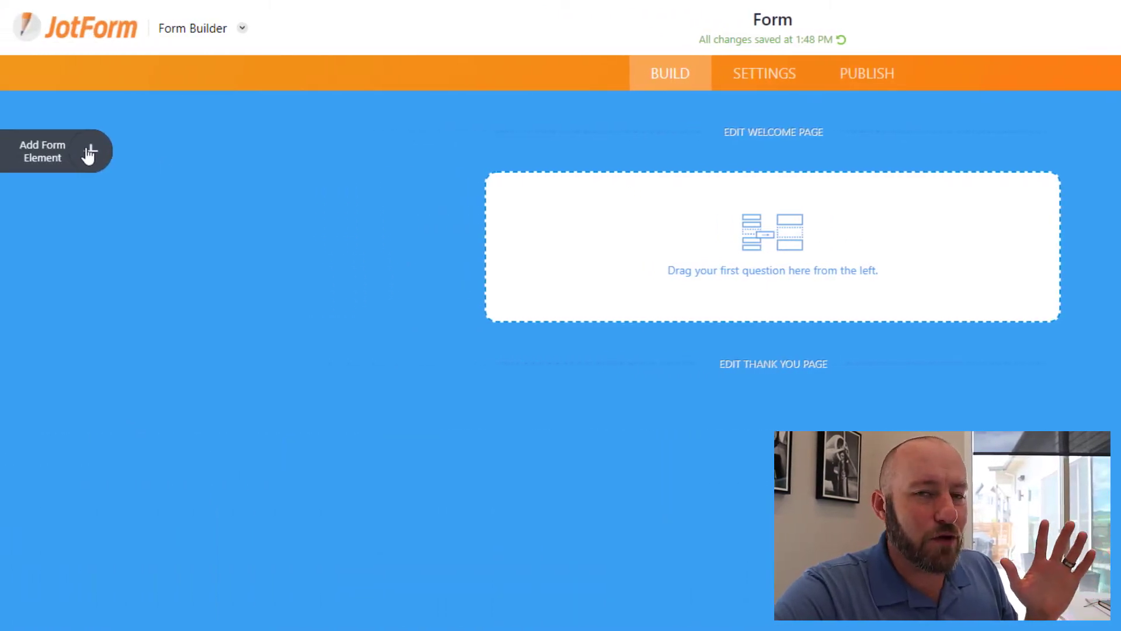
Search the Form Elements widgets for 'sig' to find a signature field for the form.
{"action": "left_click", "coordinate": [42, 151]}
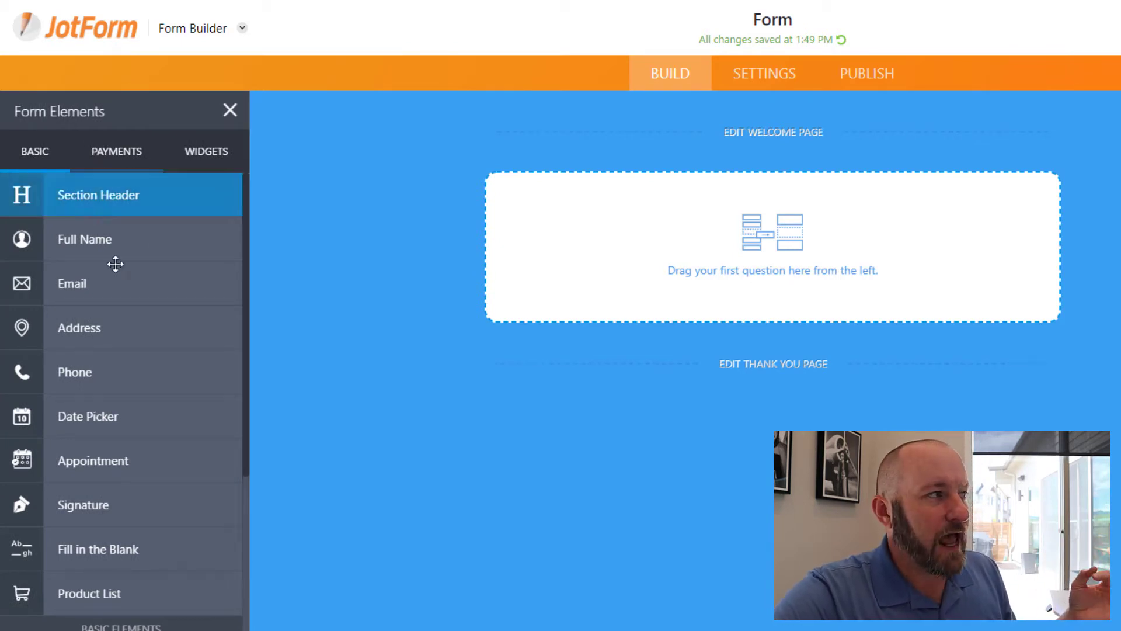
{"action": "mouse_move", "coordinate": [115, 505]}
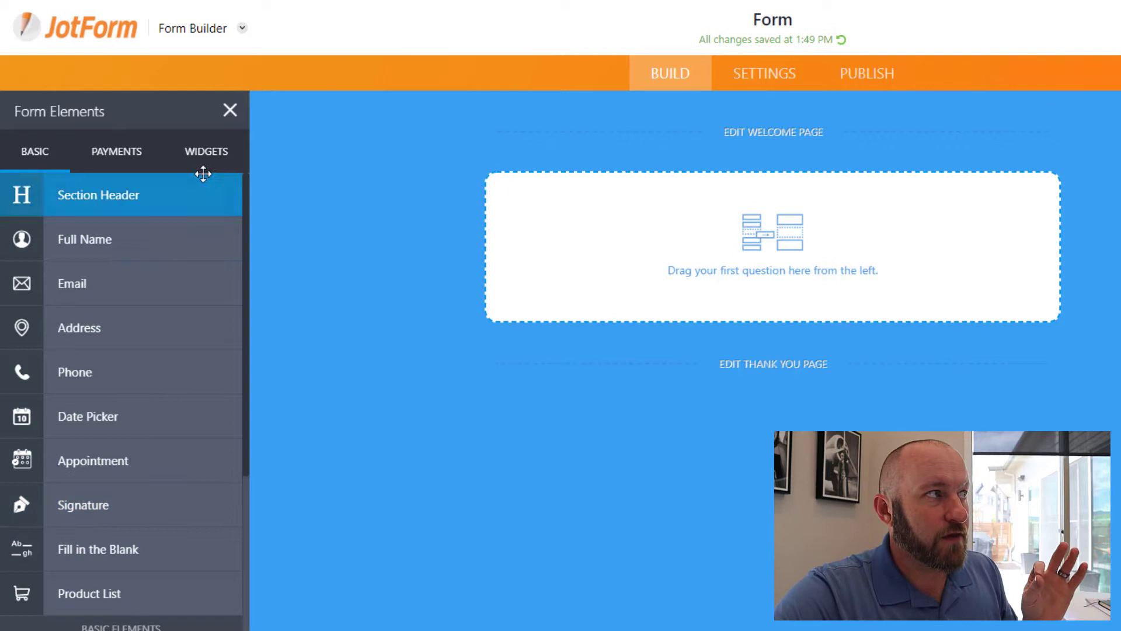
{"action": "left_click", "coordinate": [206, 151]}
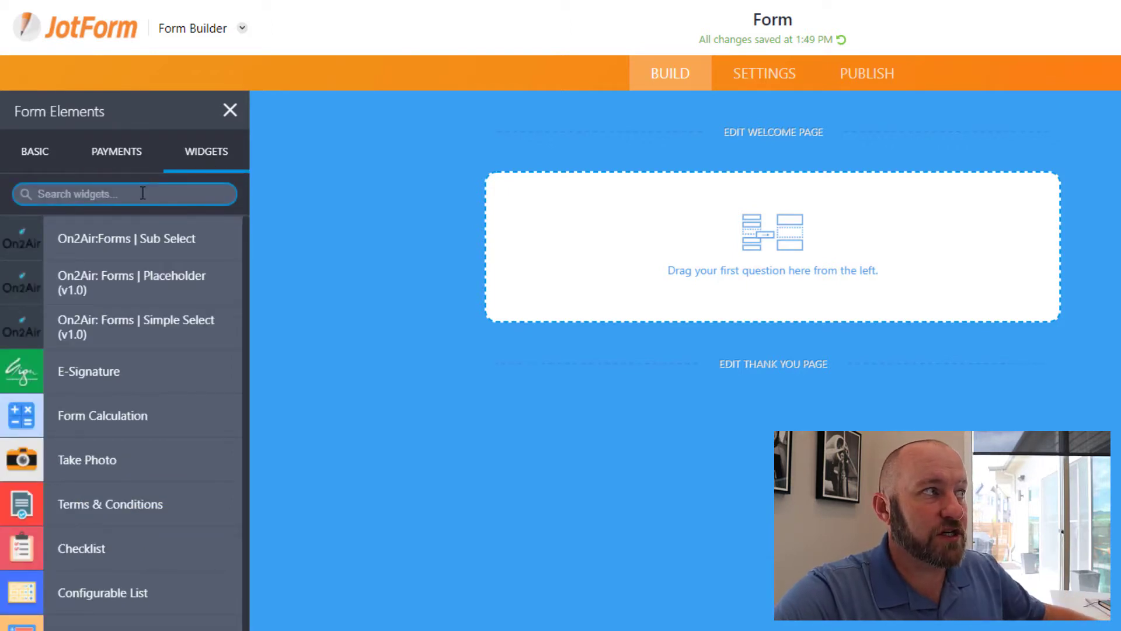
{"action": "type", "text": "sig"}
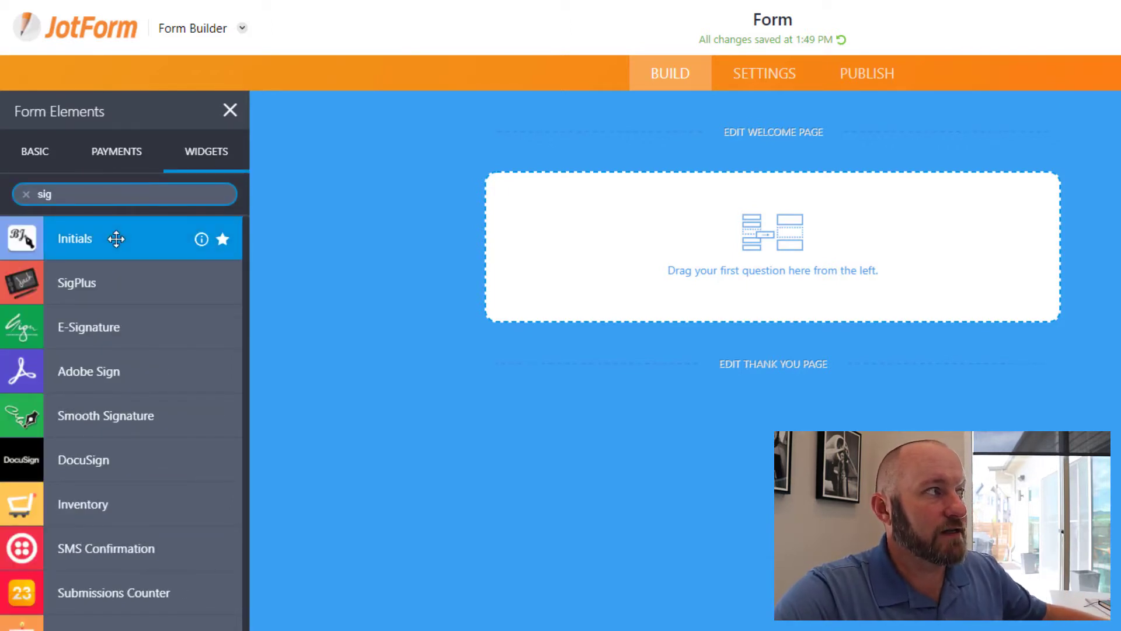
{"action": "mouse_move", "coordinate": [88, 372]}
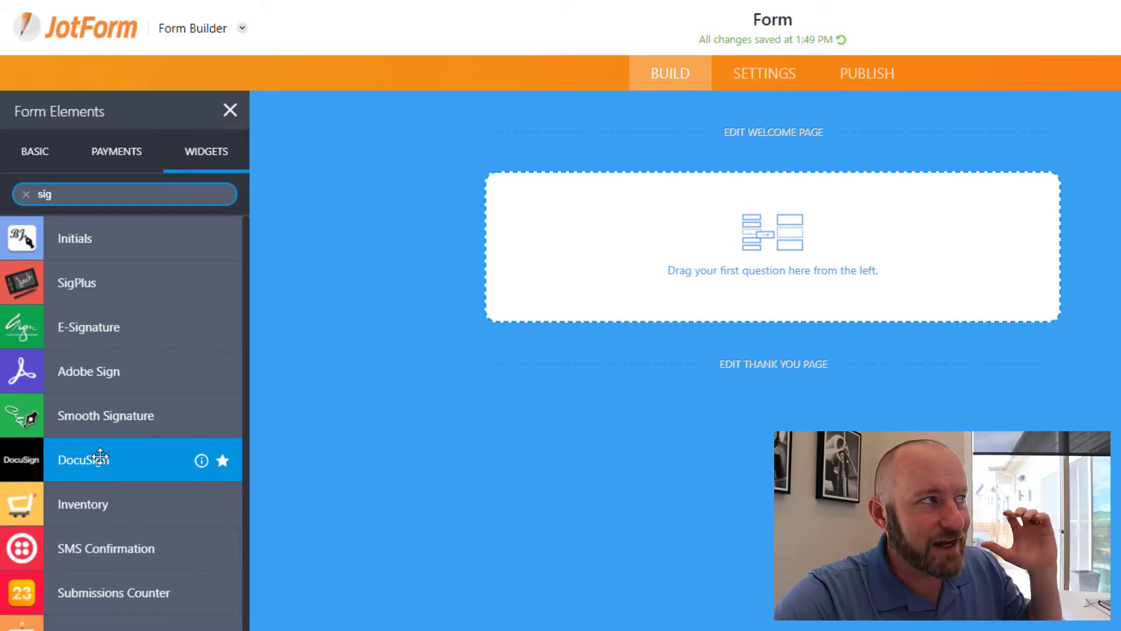
{"action": "left_click", "coordinate": [230, 110]}
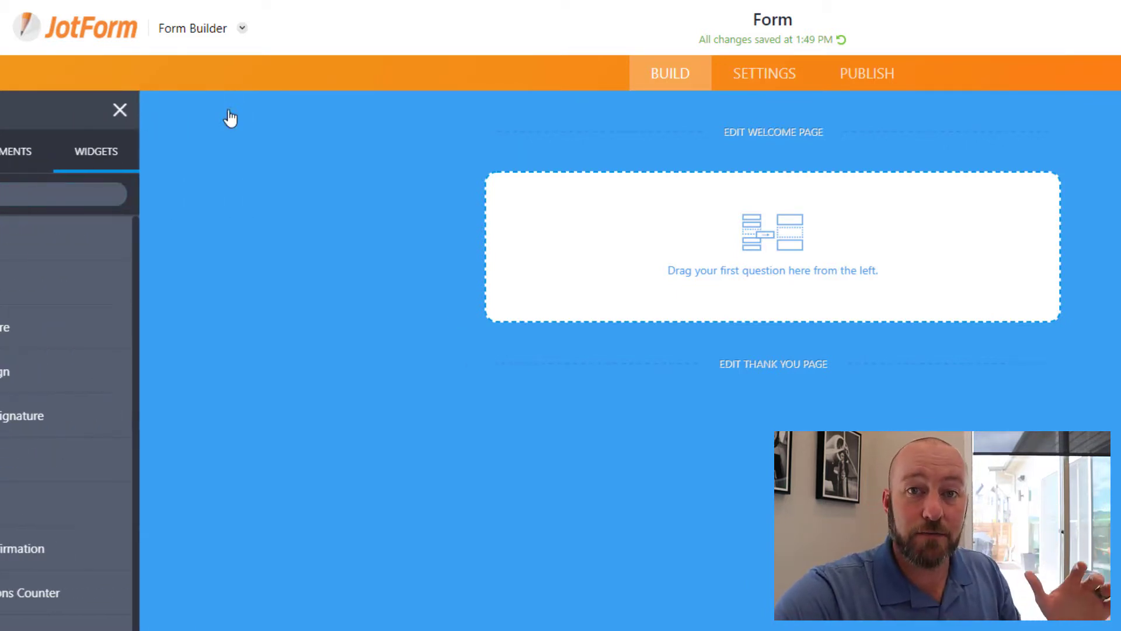
{"action": "left_click", "coordinate": [120, 109]}
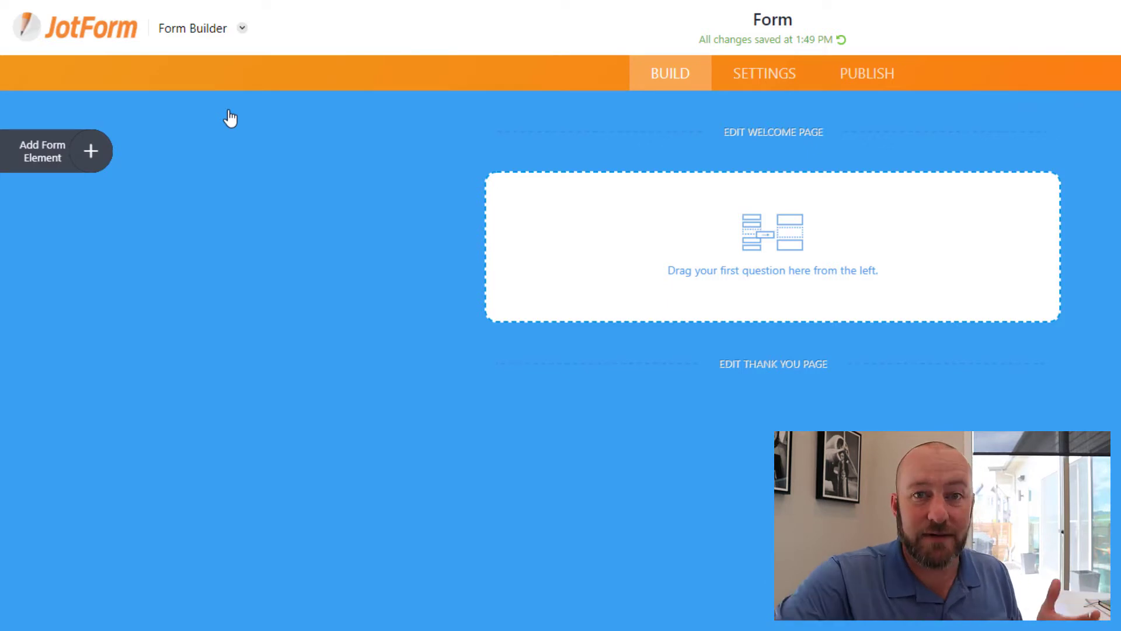
{"action": "left_click", "coordinate": [56, 151]}
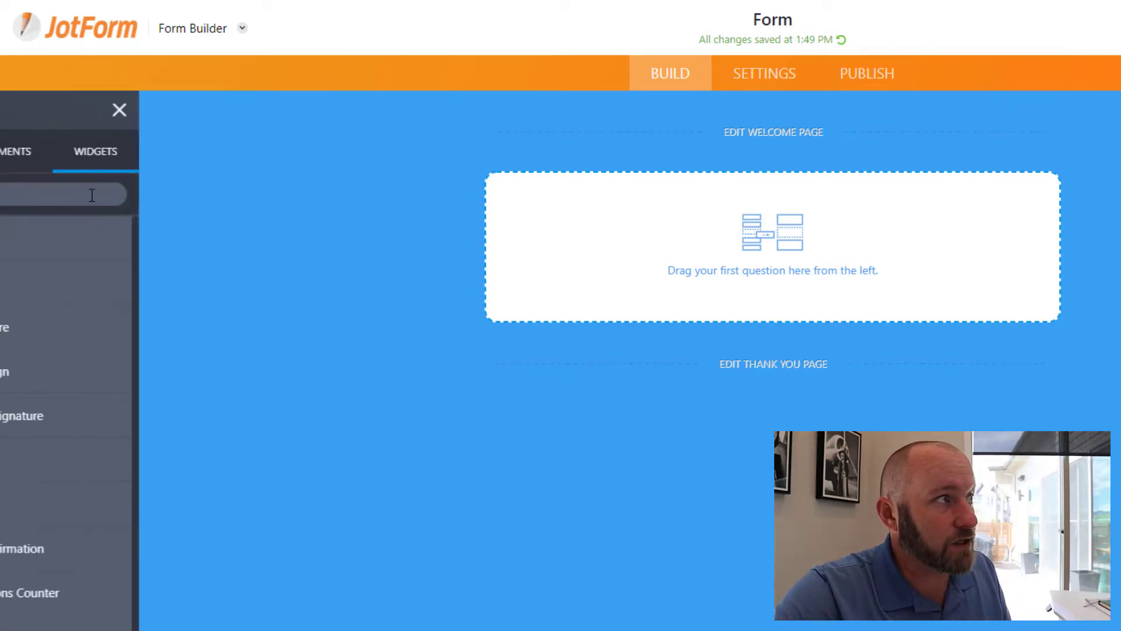
{"action": "left_click", "coordinate": [34, 151]}
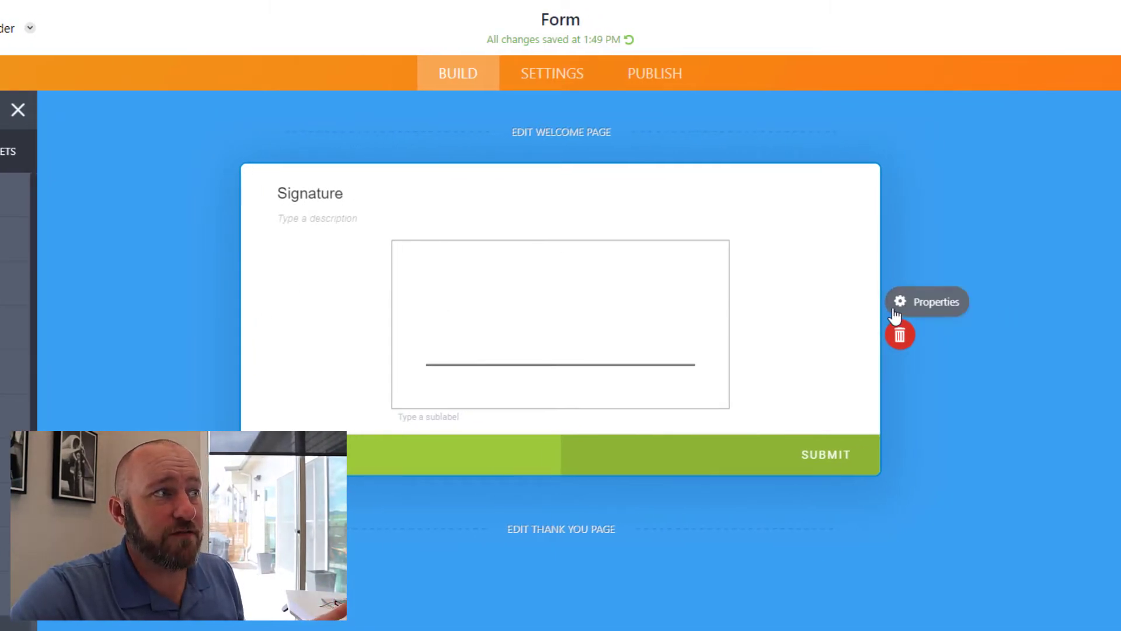
Give the signature field a 'by signing here you are agreeing to our terms and conditions' description.
{"action": "left_click", "coordinate": [899, 302]}
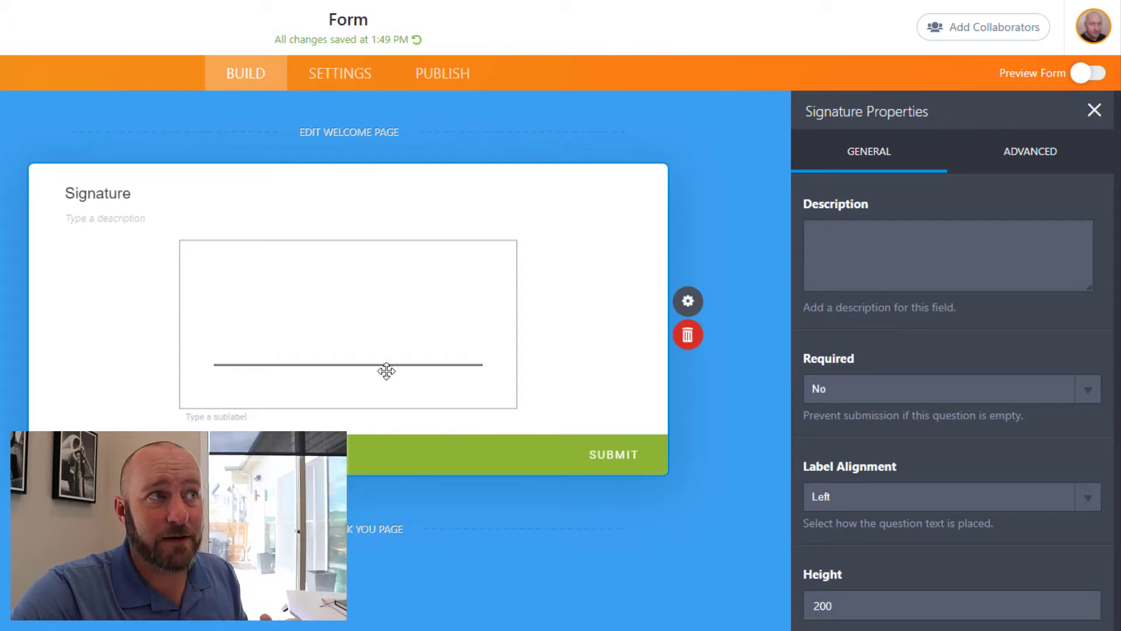
{"action": "left_click", "coordinate": [947, 254]}
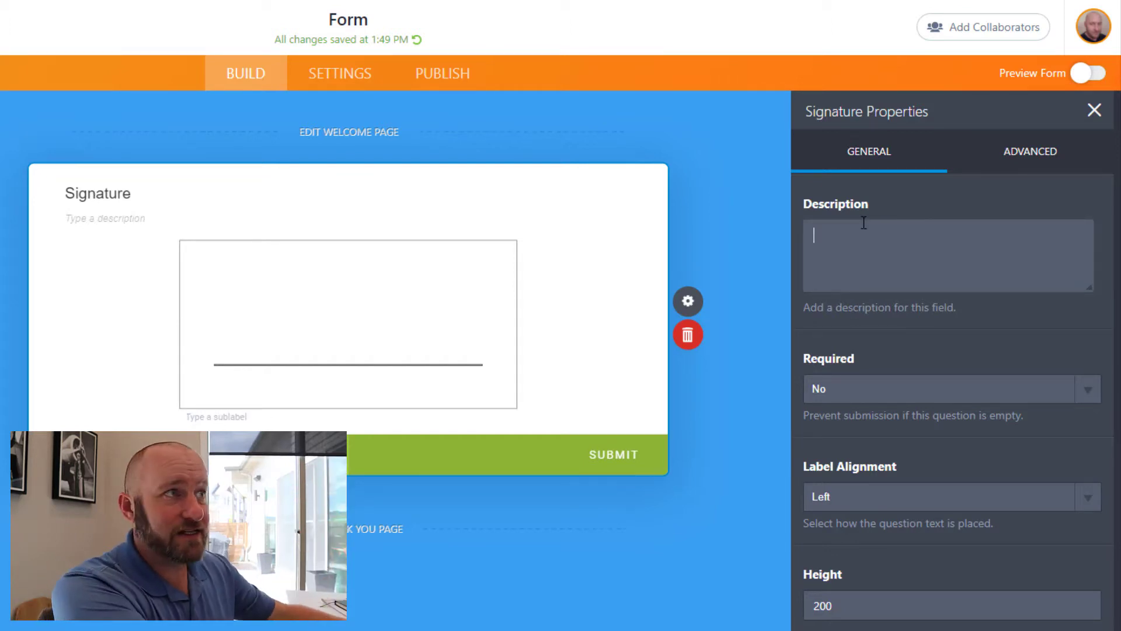
{"action": "type", "text": "by"}
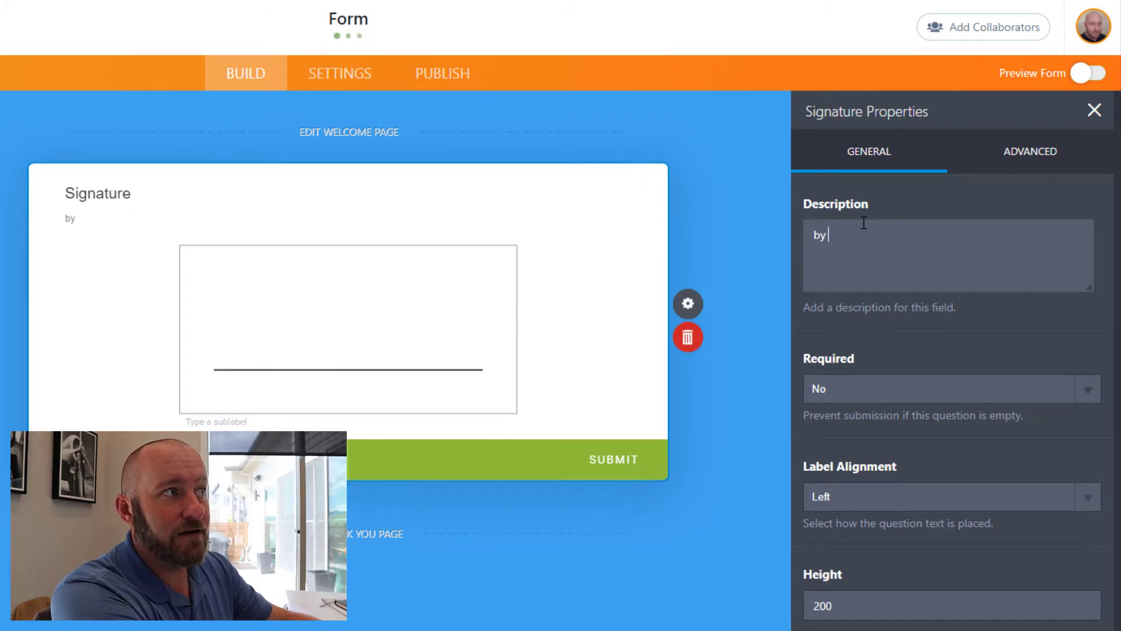
{"action": "type", "text": "signing here"}
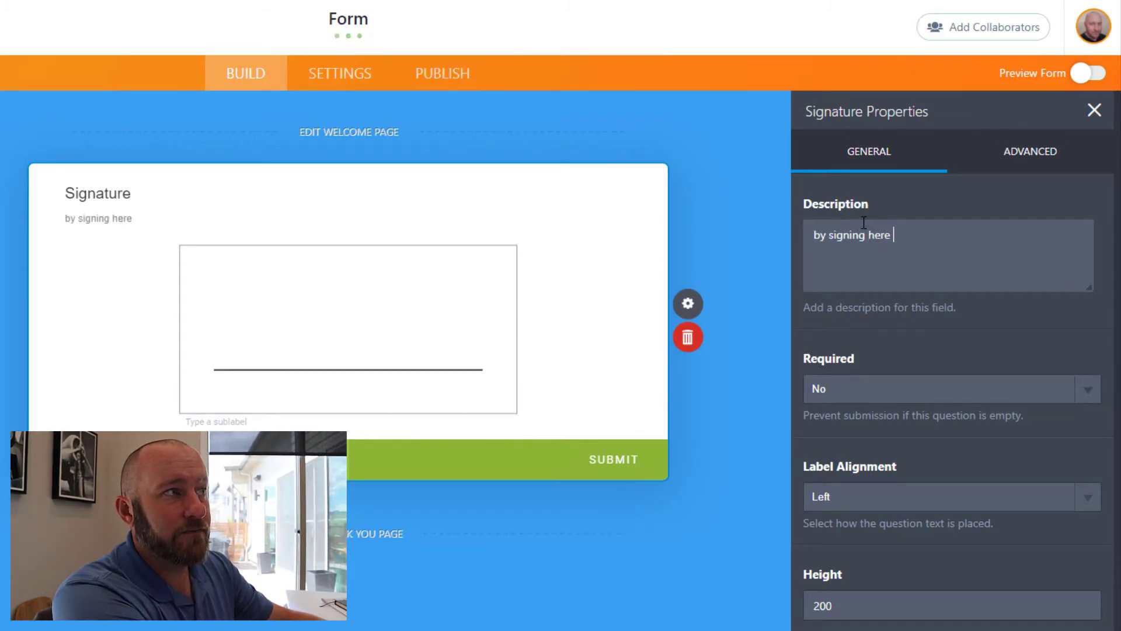
{"action": "type", "text": "you are agreeing t"}
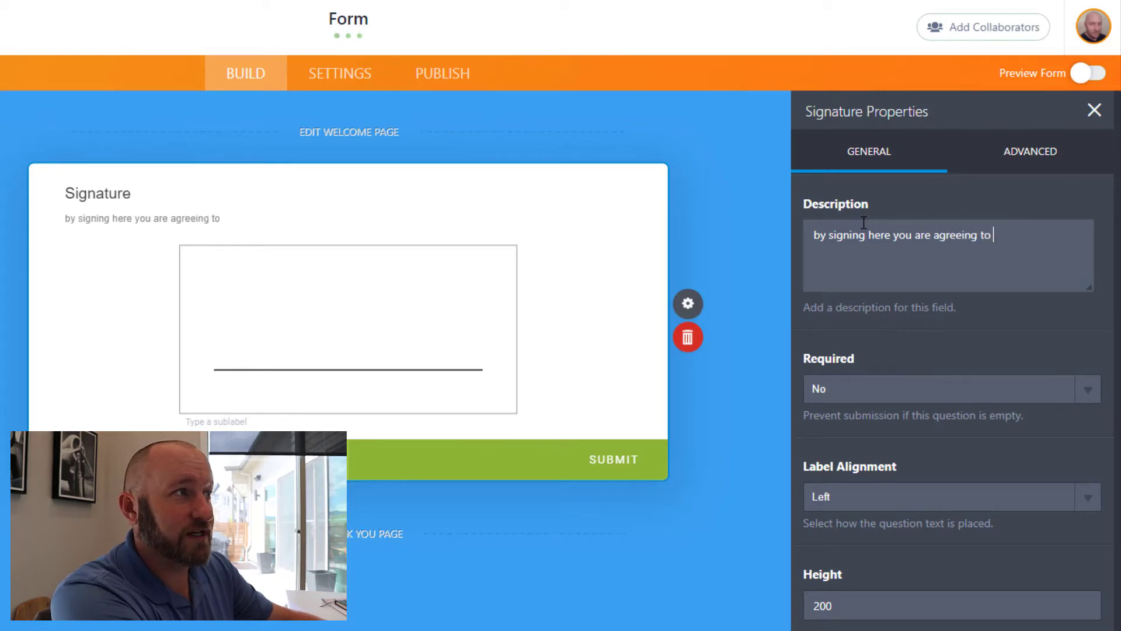
{"action": "type", "text": "our t"}
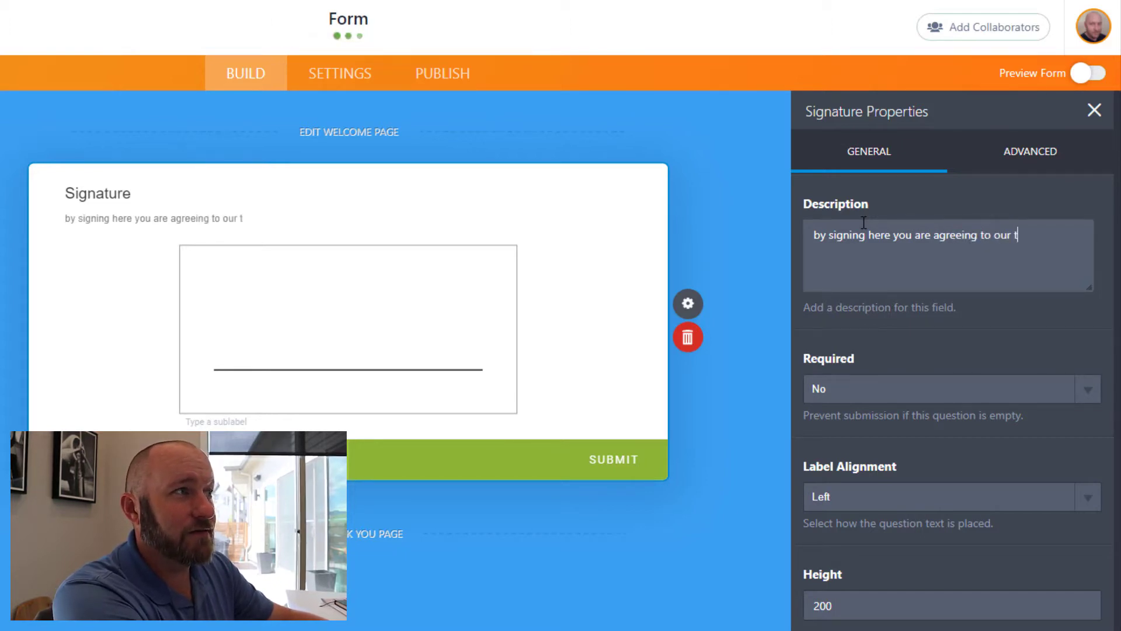
{"action": "type", "text": "erms and conditions..."}
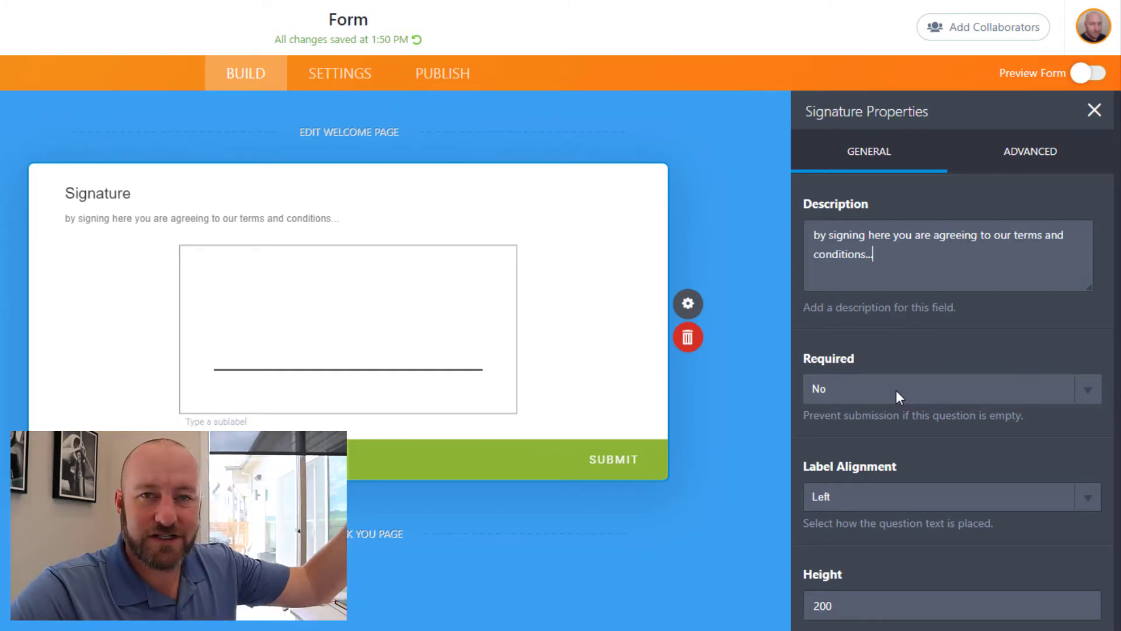
Make the signature required, size it 500 by 200, and set sublabel 'Please sign your name above'.
{"action": "left_click", "coordinate": [948, 387]}
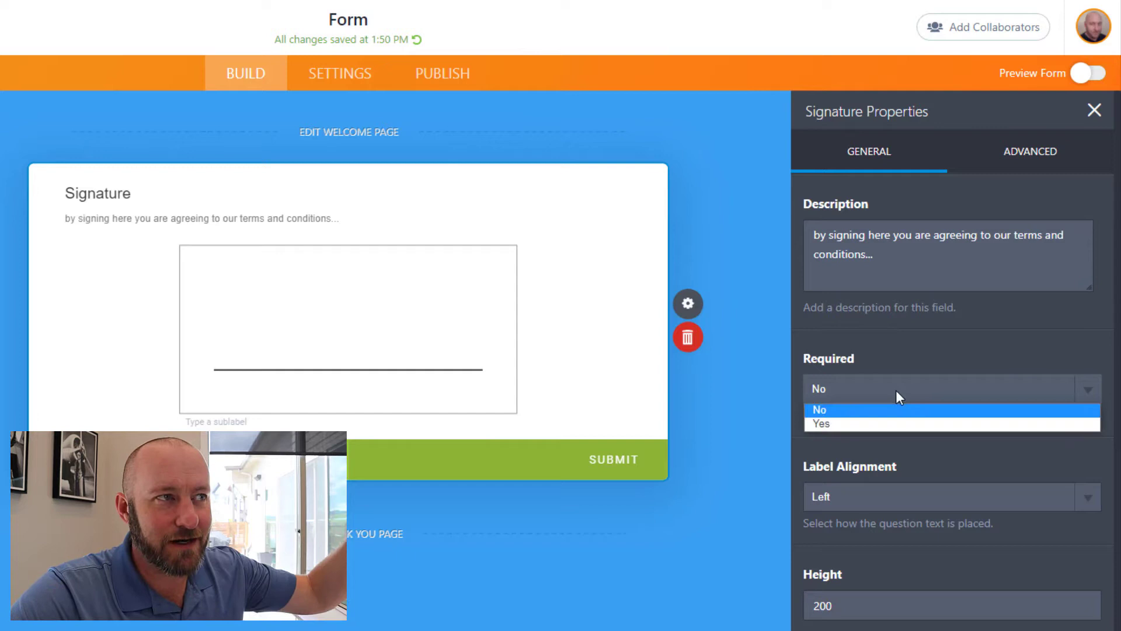
{"action": "left_click", "coordinate": [821, 423]}
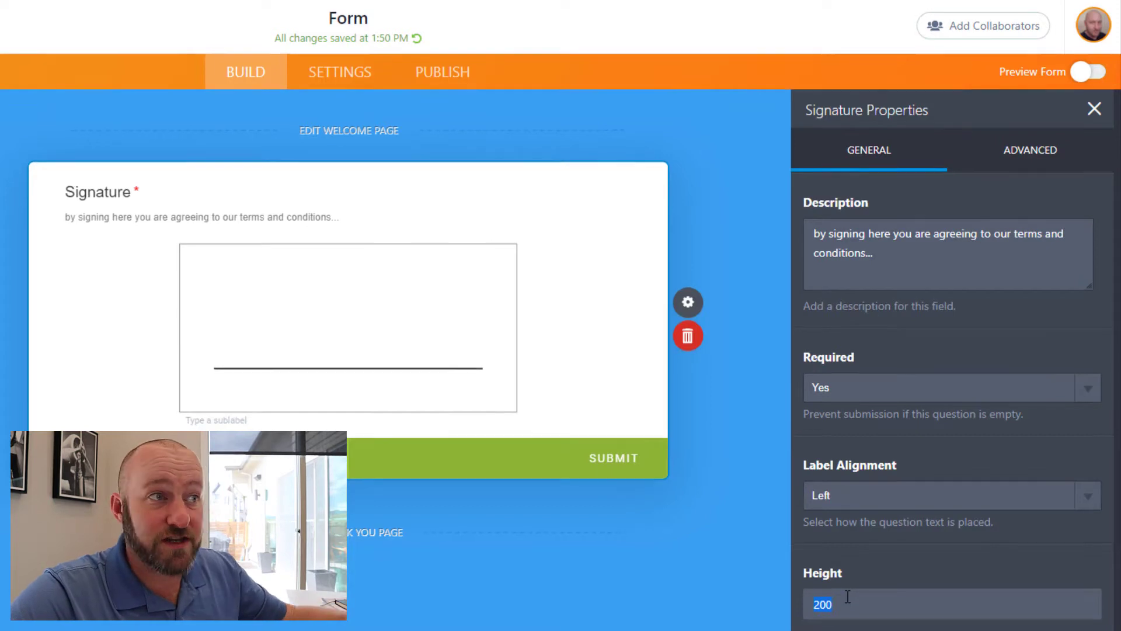
{"action": "type", "text": "500"}
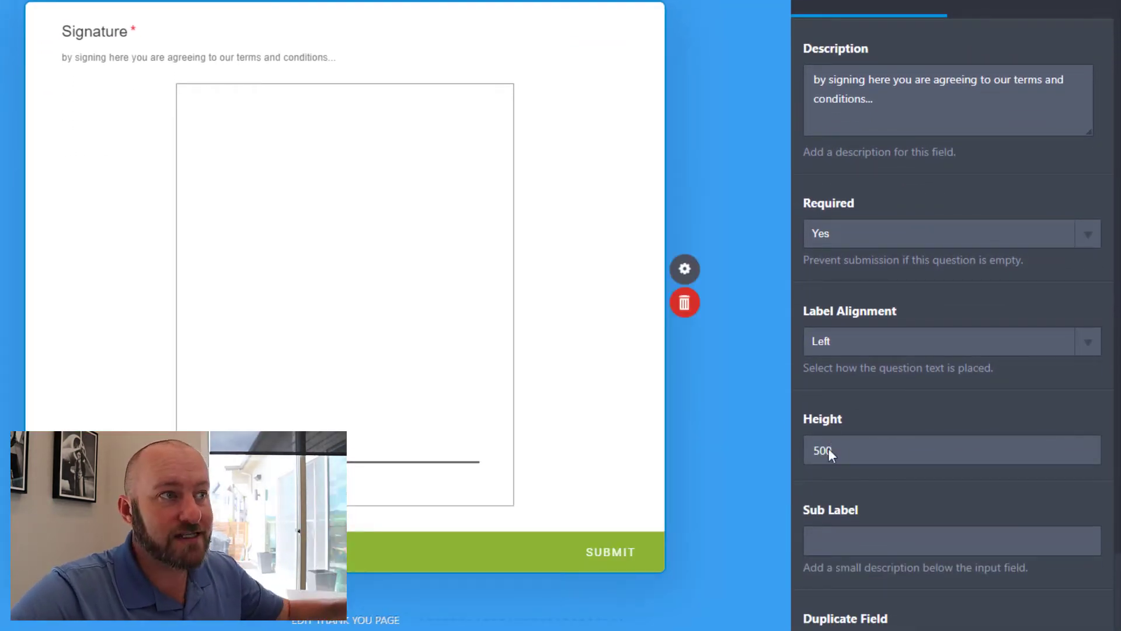
{"action": "type", "text": "200"}
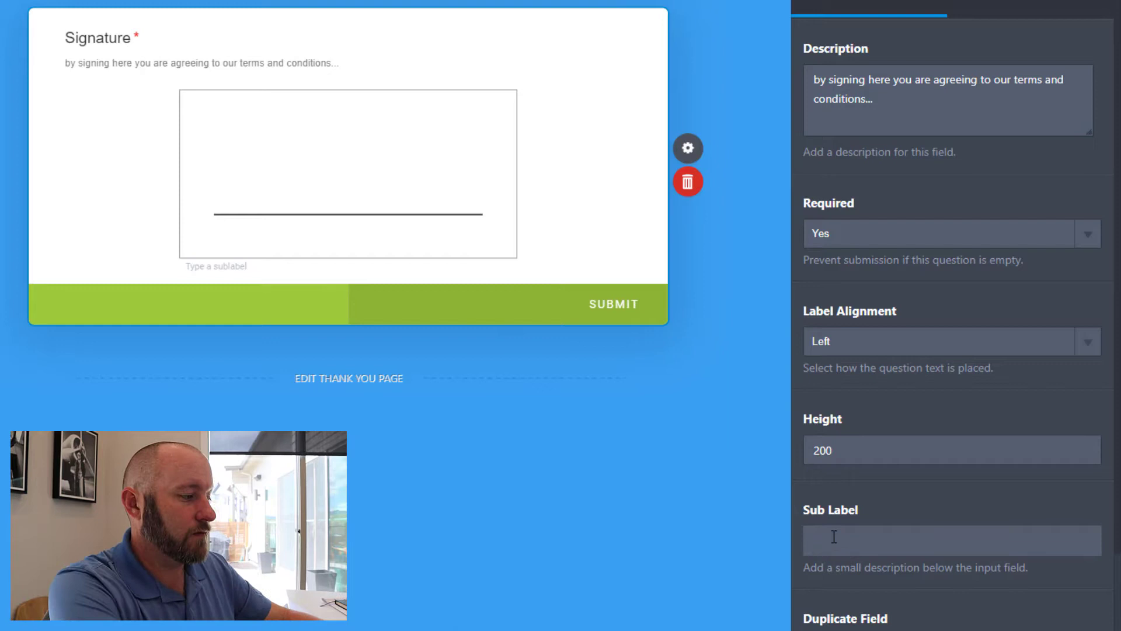
{"action": "type", "text": "Please sign your name above"}
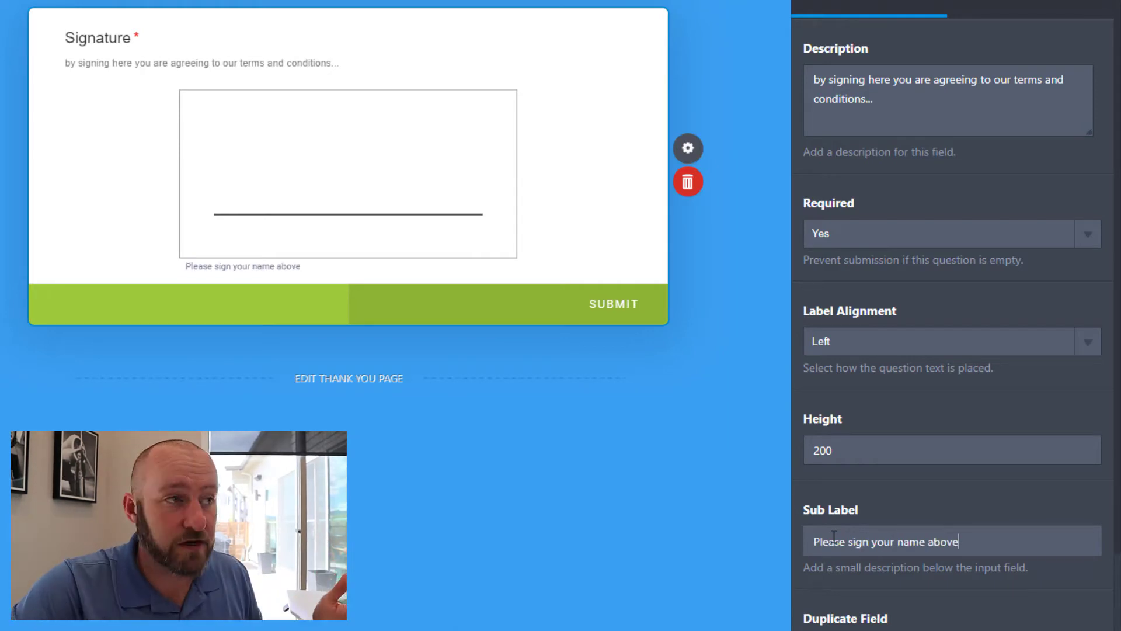
{"action": "scroll", "scroll_direction": "down", "scroll_amount": 3}
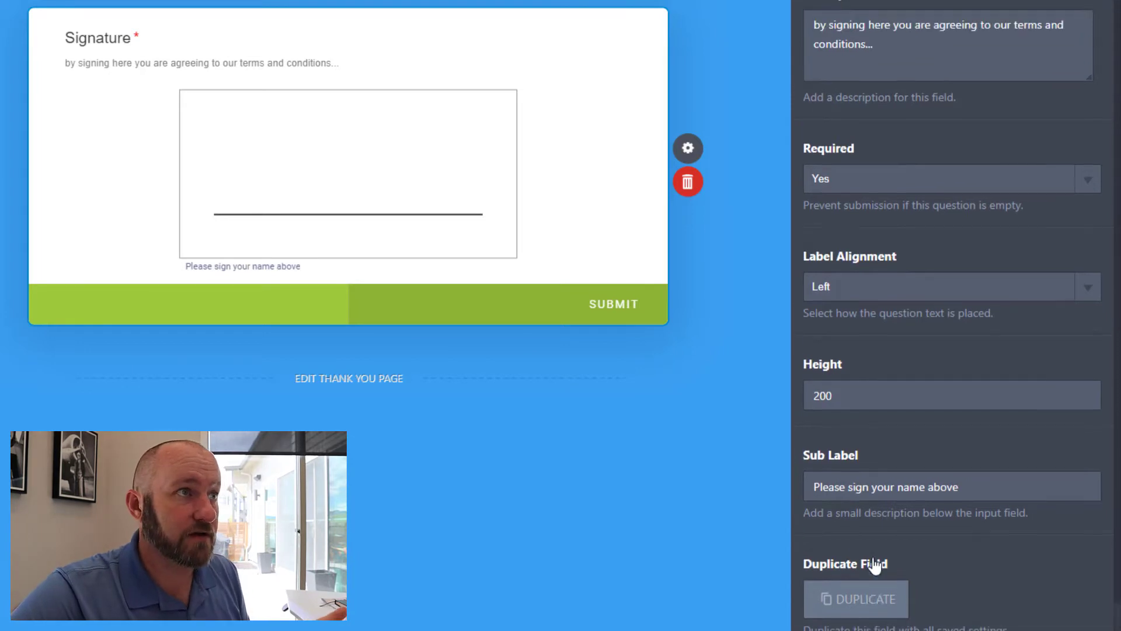
Set the signature's Question Text to 'Please sign your confirmation here' in Advanced settings.
{"action": "left_click", "coordinate": [1030, 151]}
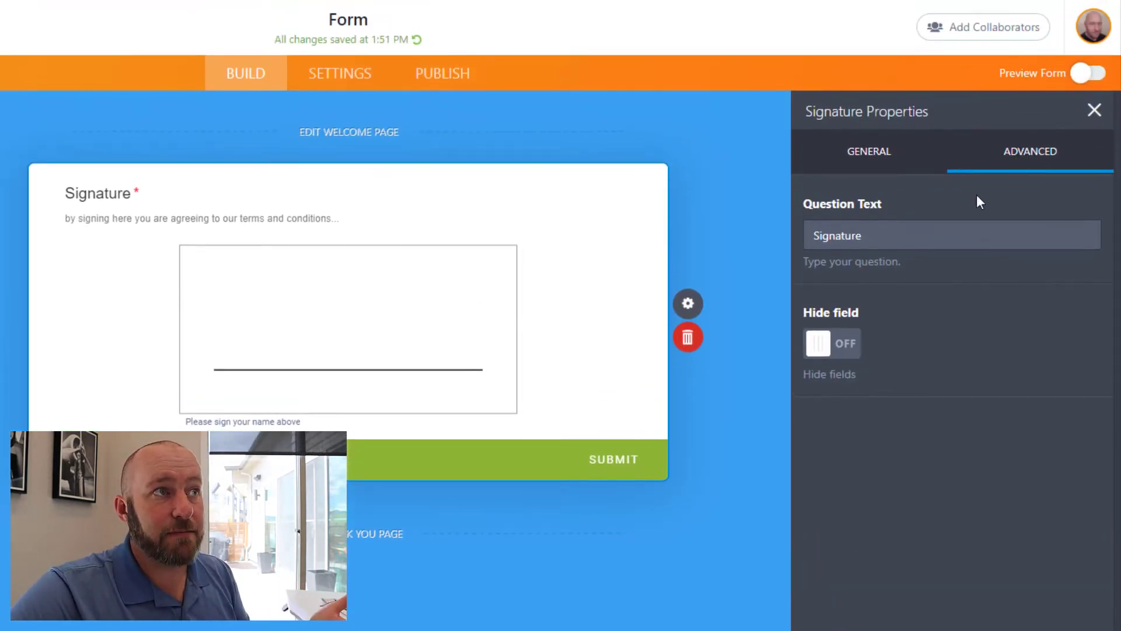
{"action": "mouse_move", "coordinate": [829, 217]}
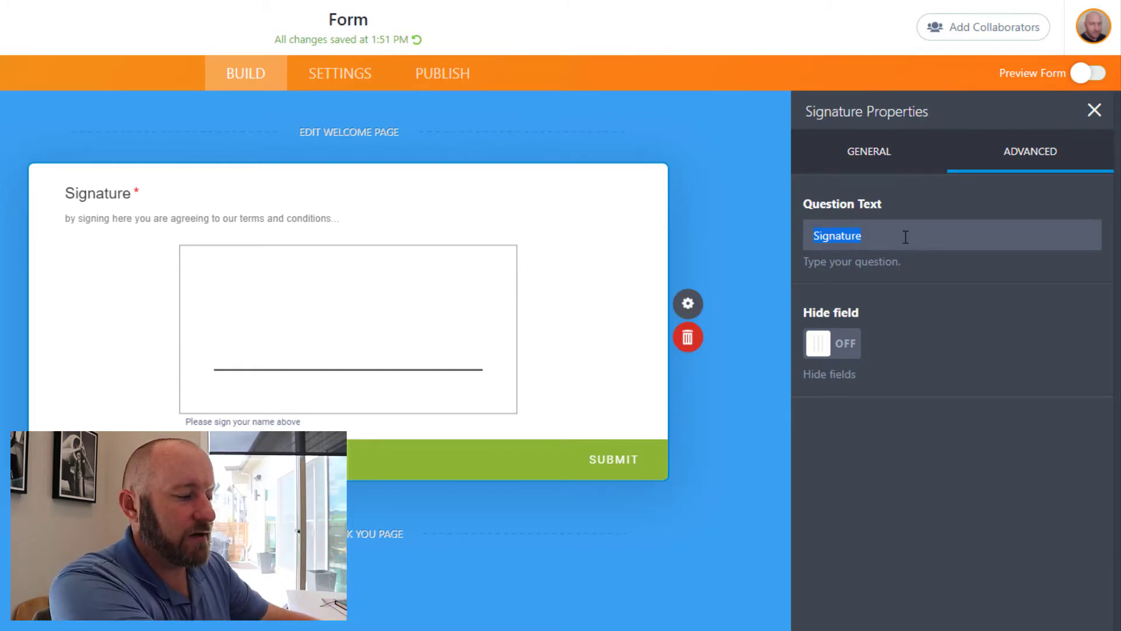
{"action": "type", "text": "Please sign"}
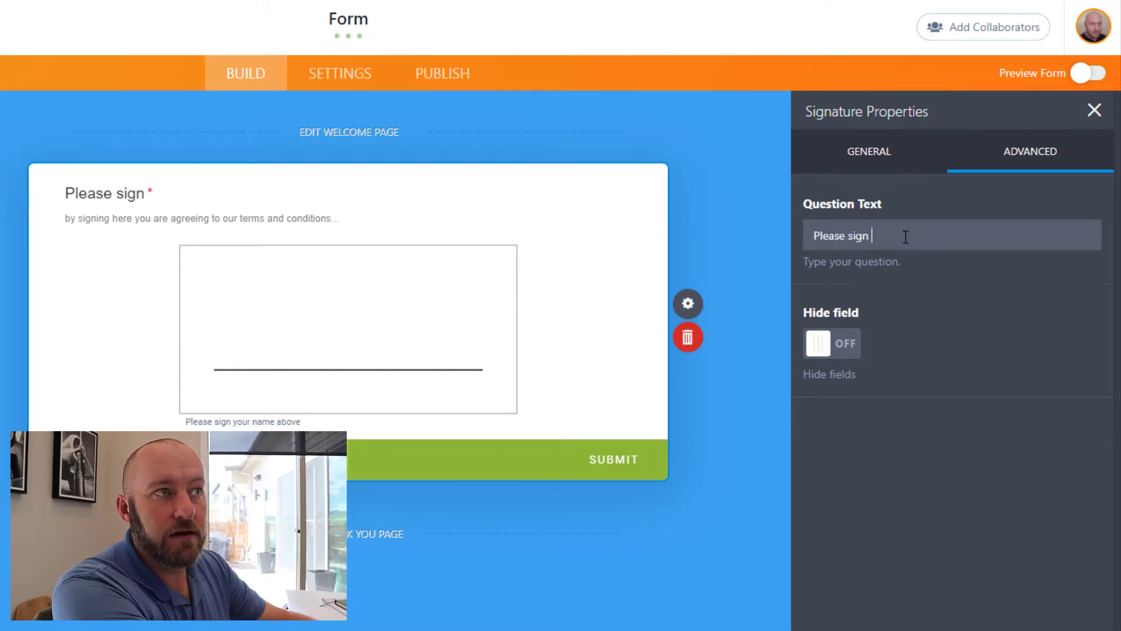
{"action": "type", "text": "your con"}
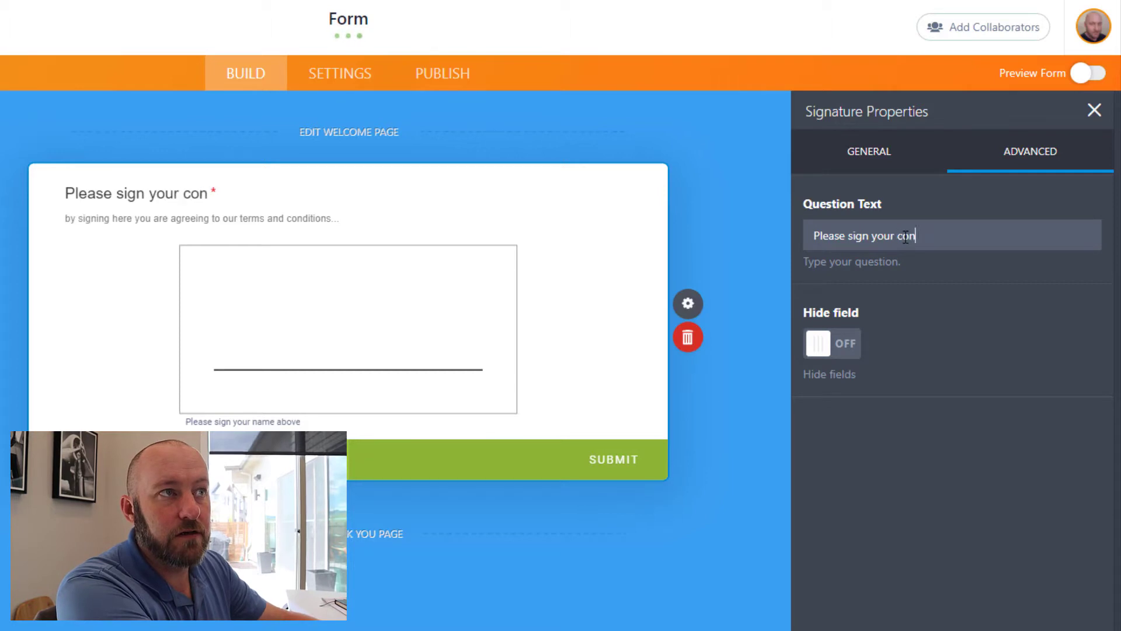
{"action": "type", "text": "firmation here"}
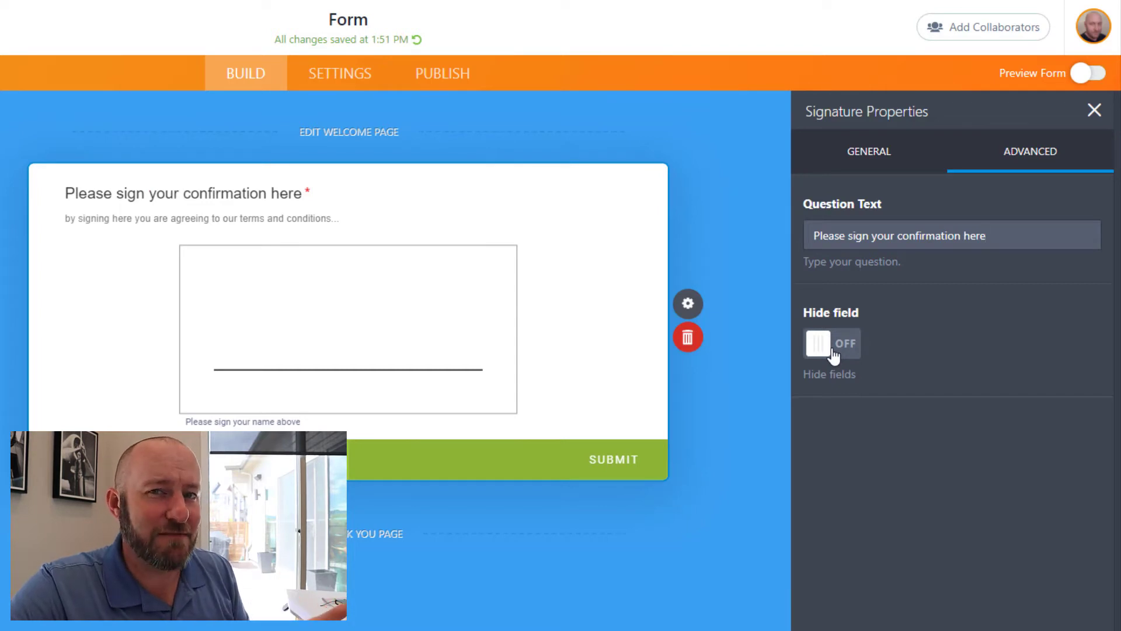
{"action": "left_click", "coordinate": [951, 234]}
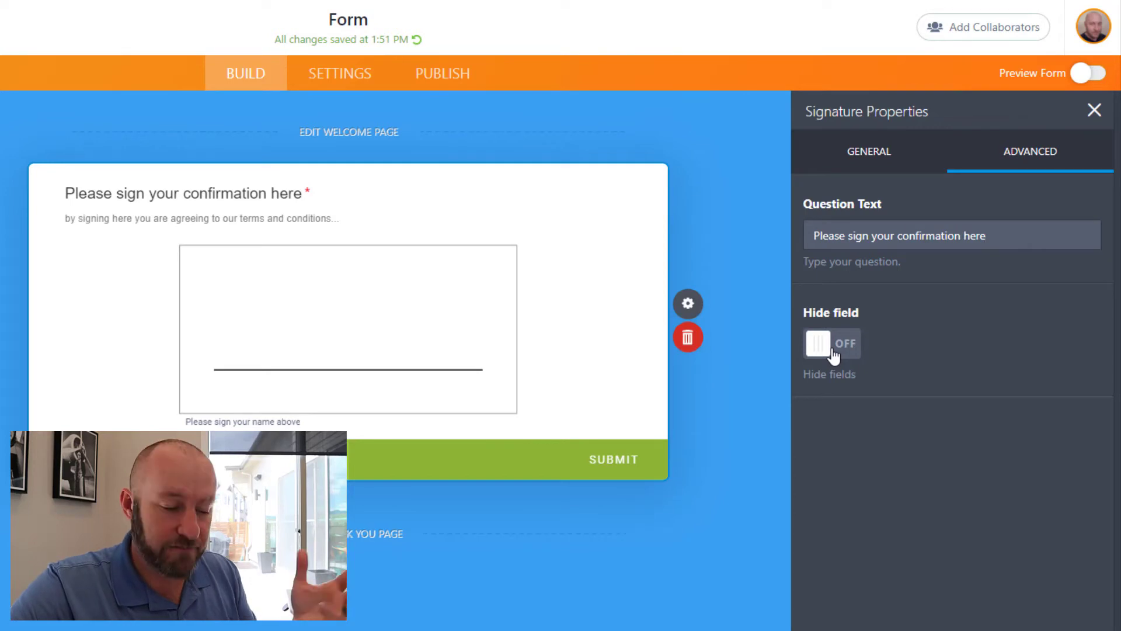
{"action": "left_click", "coordinate": [867, 151]}
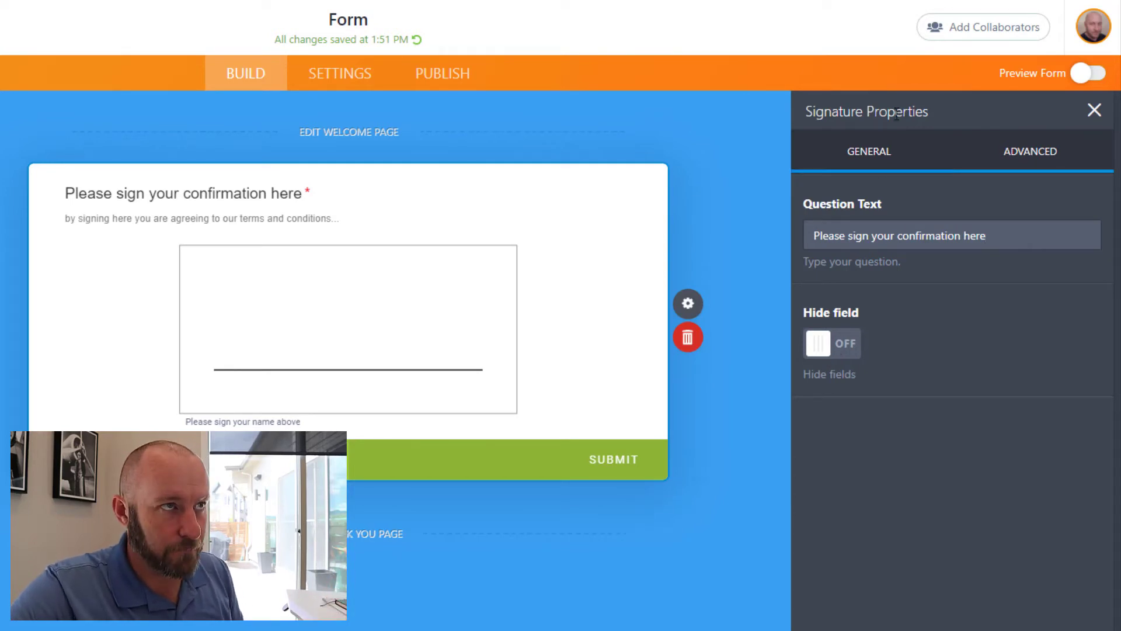
{"action": "left_click", "coordinate": [1029, 150]}
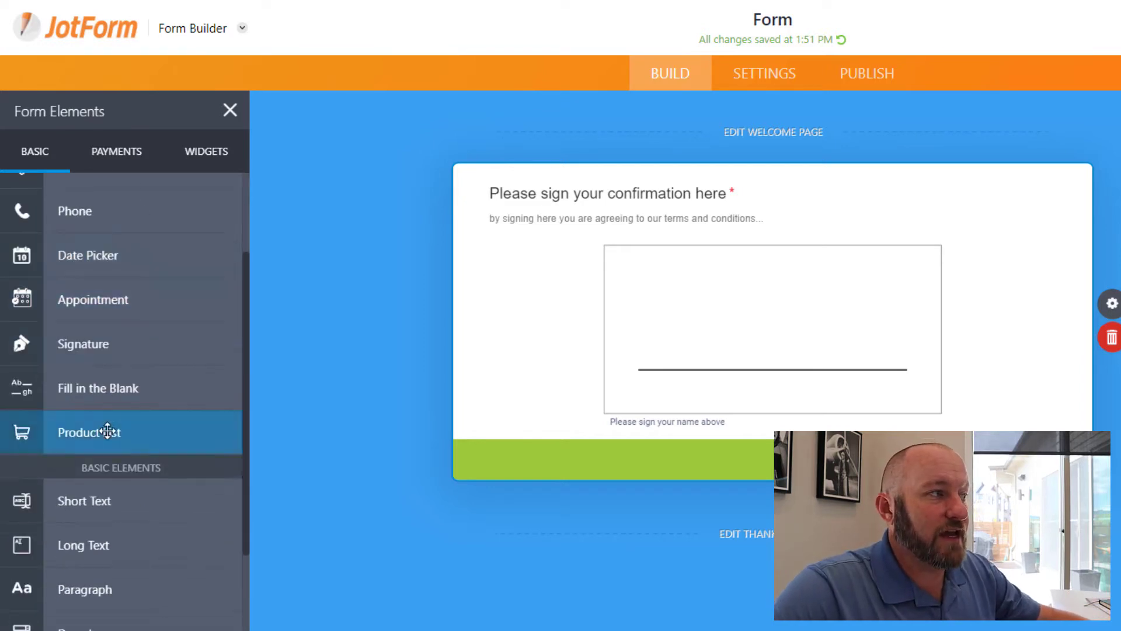
Add a Single Choice question described 'Please check this to confirm your agreement'.
{"action": "scroll", "scroll_direction": "down", "scroll_amount": 3}
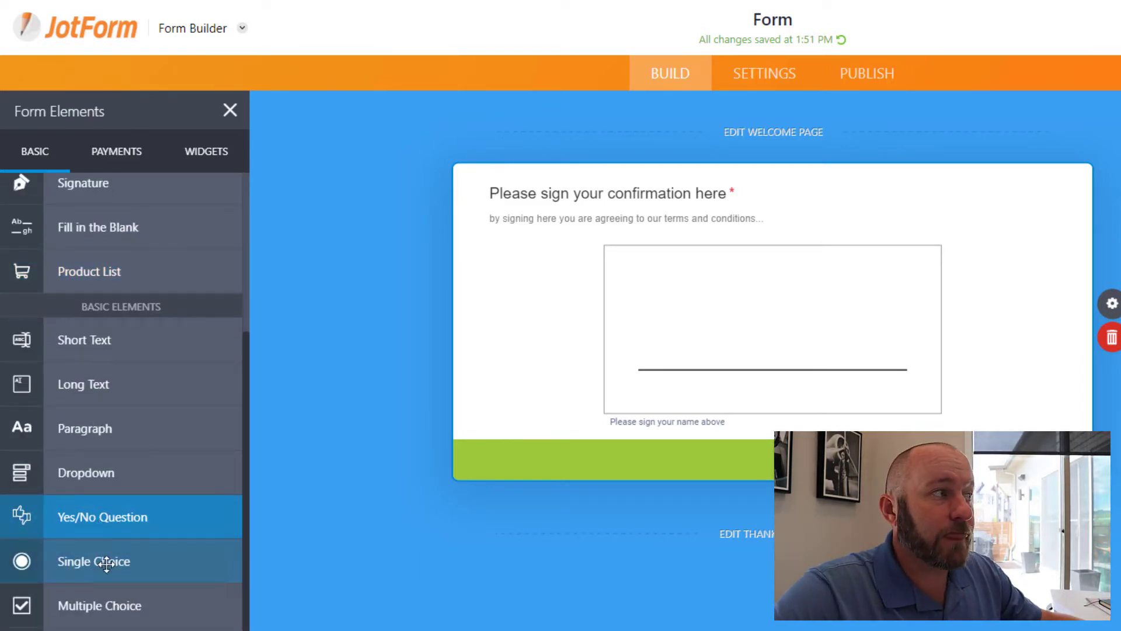
{"action": "left_click", "coordinate": [94, 561]}
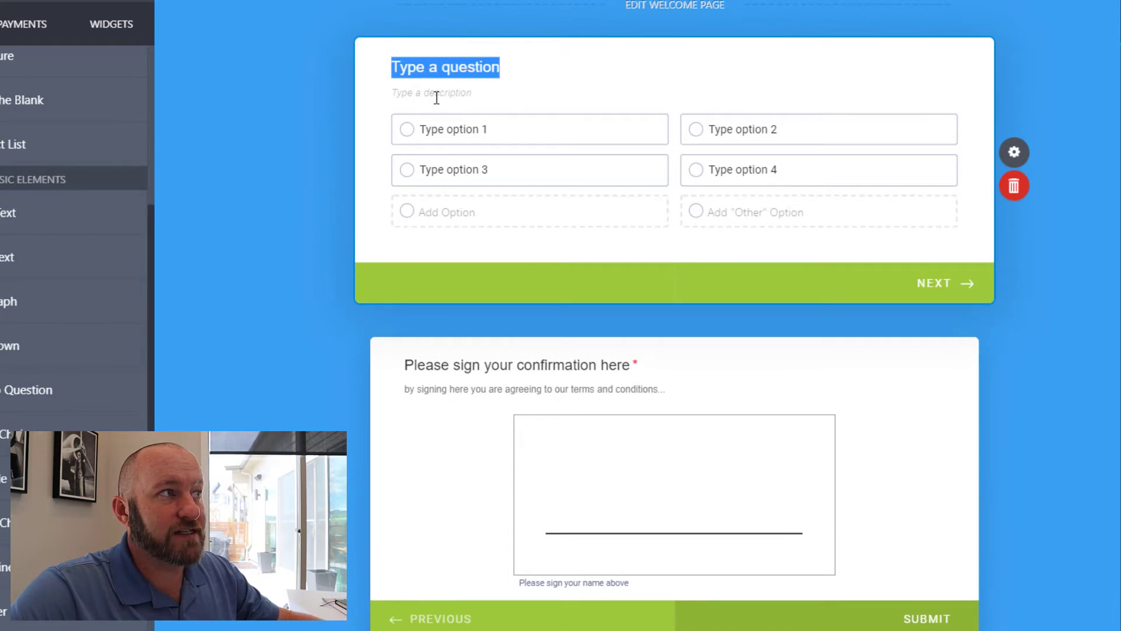
{"action": "type", "text": "Please check"}
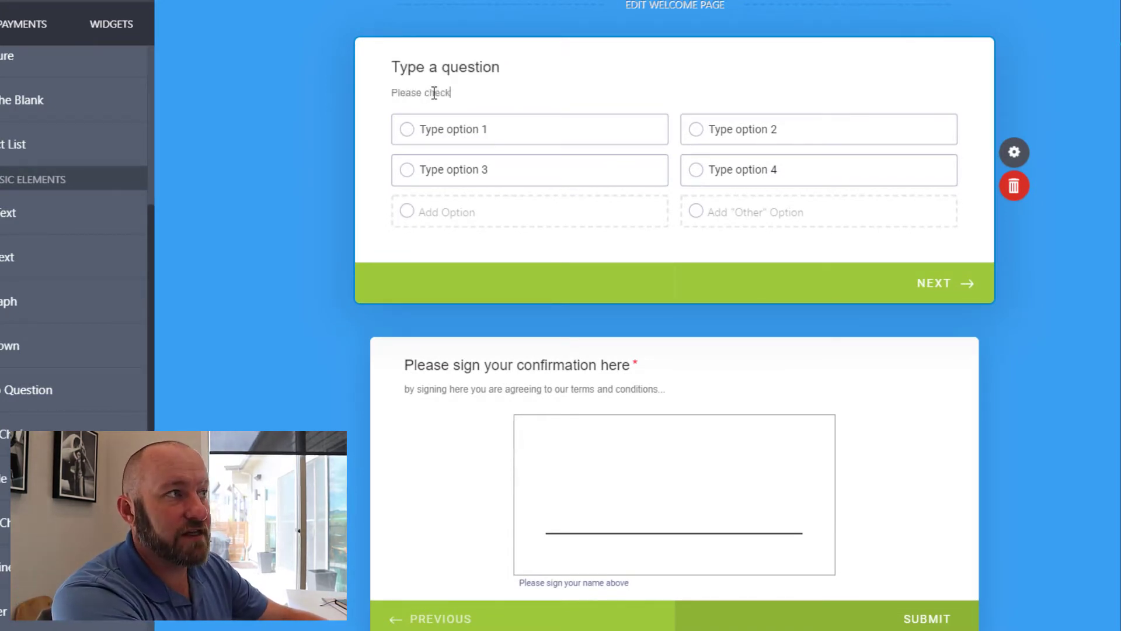
{"action": "type", "text": "this to confirm your agr"}
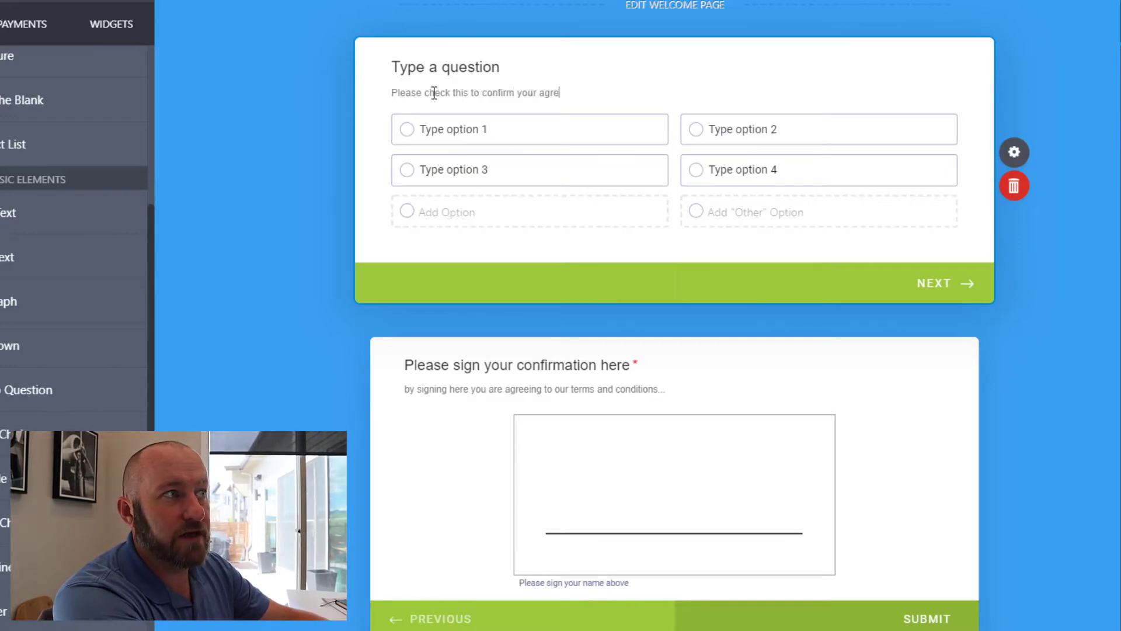
{"action": "type", "text": "ement"}
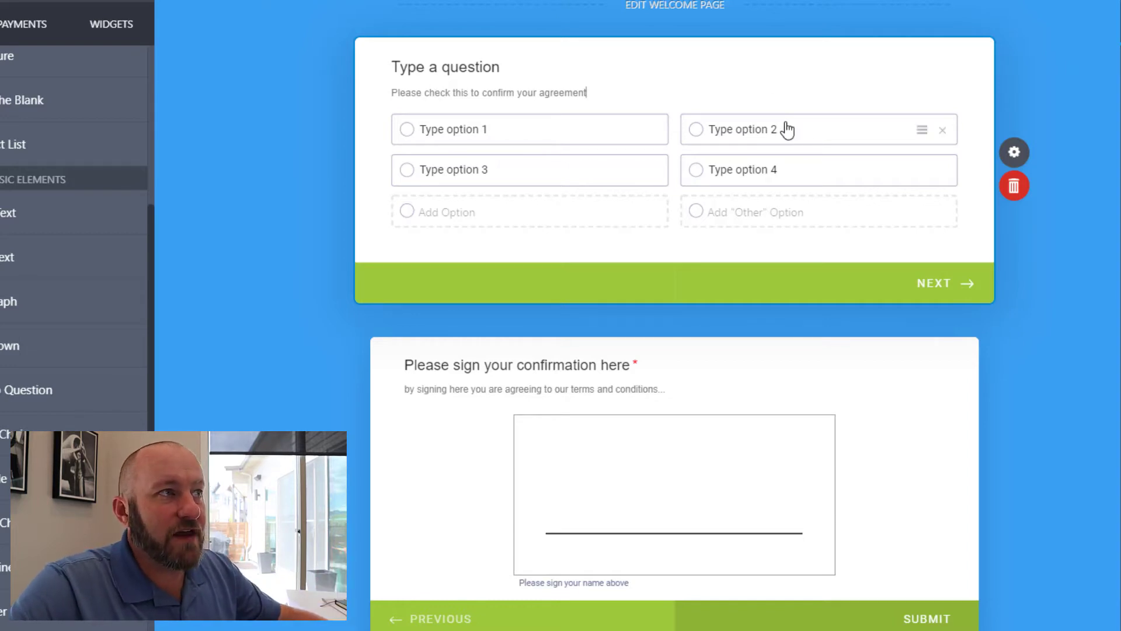
Remove the extra answer options, leaving one option renamed 'I agree'.
{"action": "left_click", "coordinate": [942, 129]}
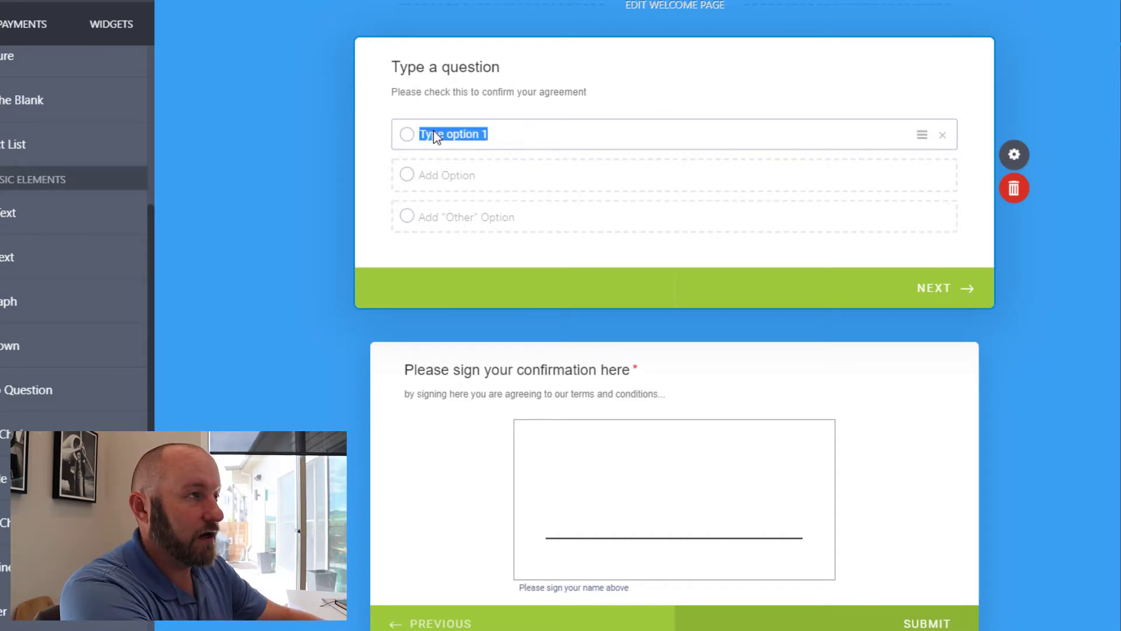
{"action": "type", "text": "I agree"}
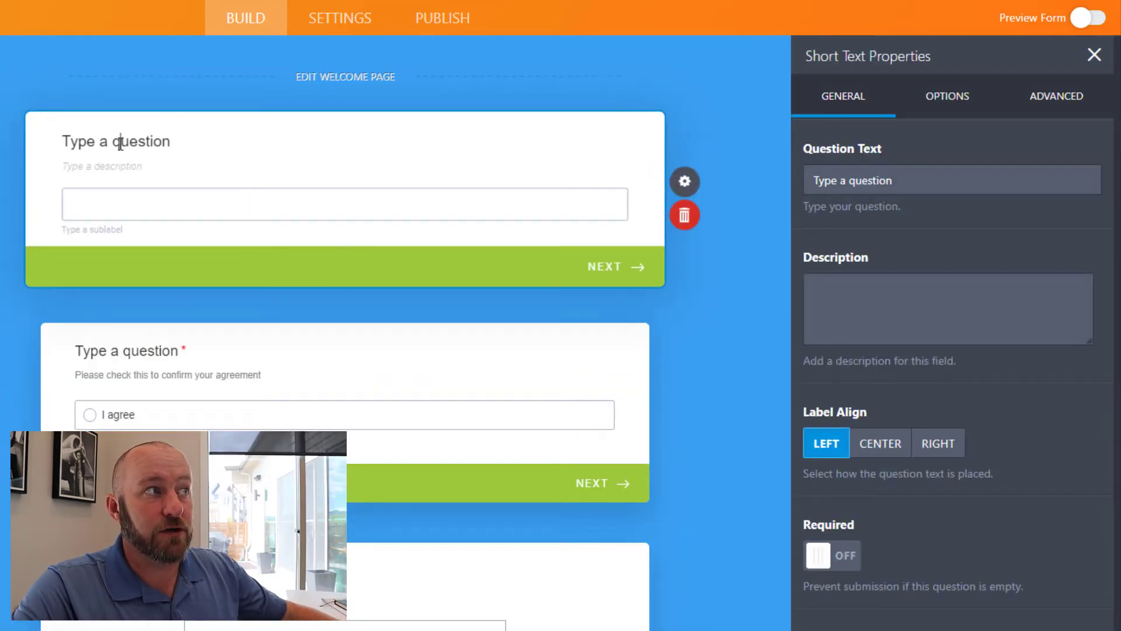
Title the short-text question 'These are the new agreements...' and close its settings.
{"action": "type", "text": "These are the new agreements..."}
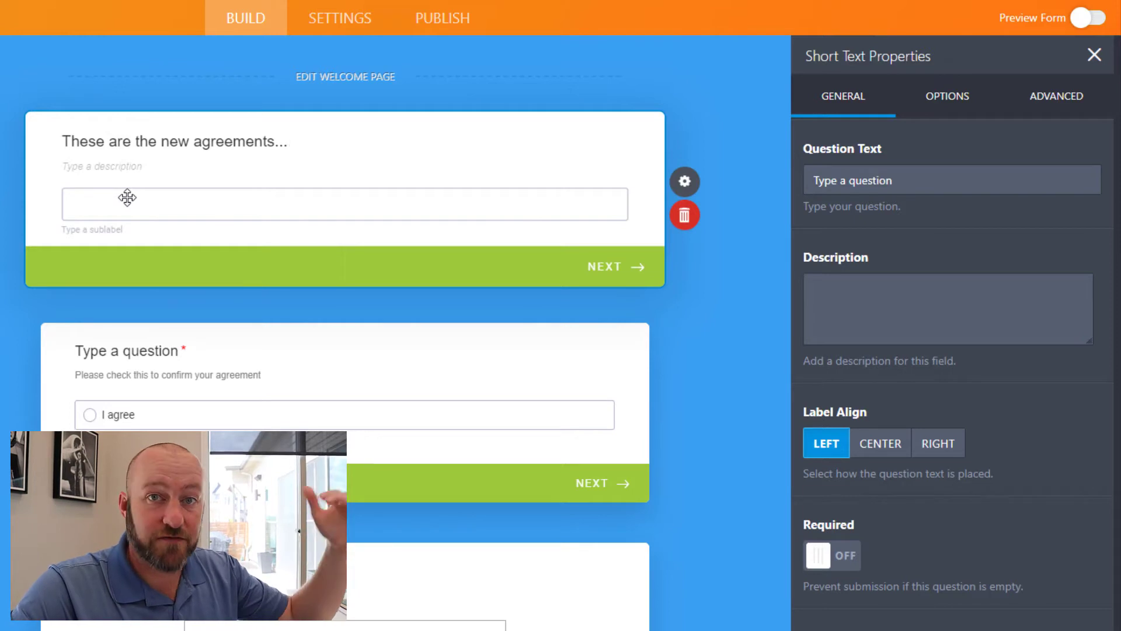
{"action": "left_click", "coordinate": [1093, 55]}
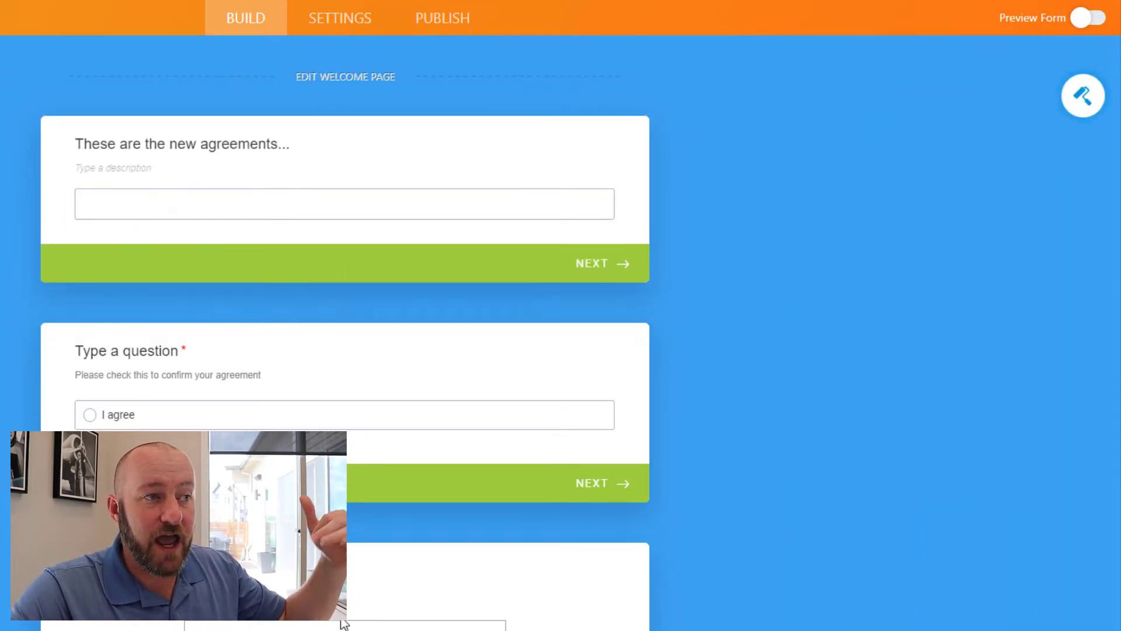
{"action": "scroll", "scroll_direction": "down", "scroll_amount": 3}
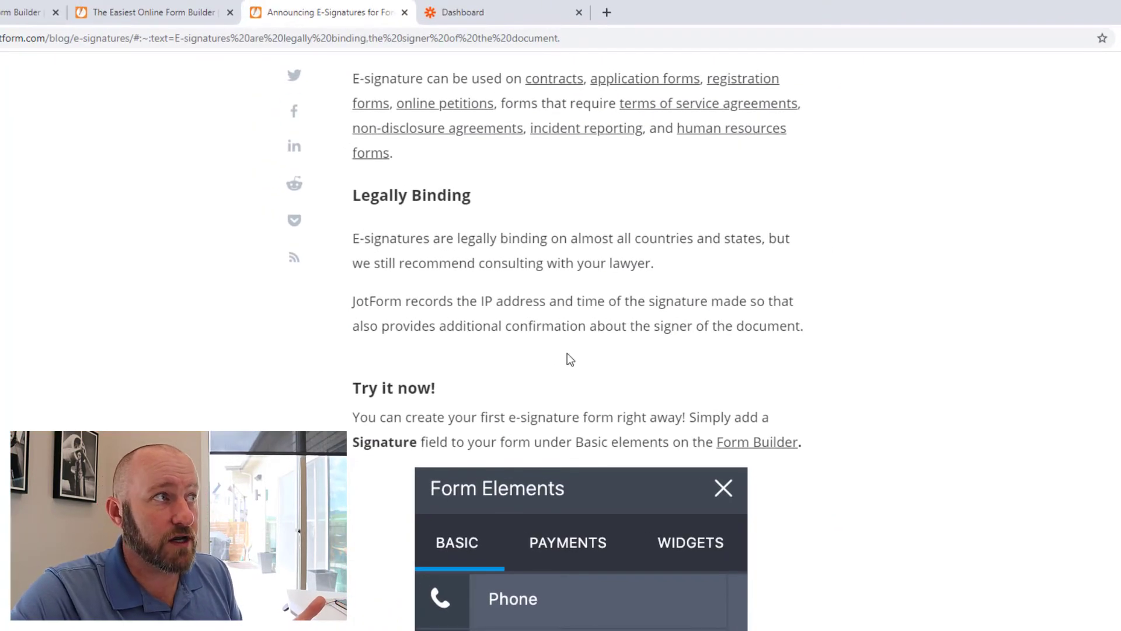
{"action": "scroll", "scroll_direction": "up", "scroll_amount": 3}
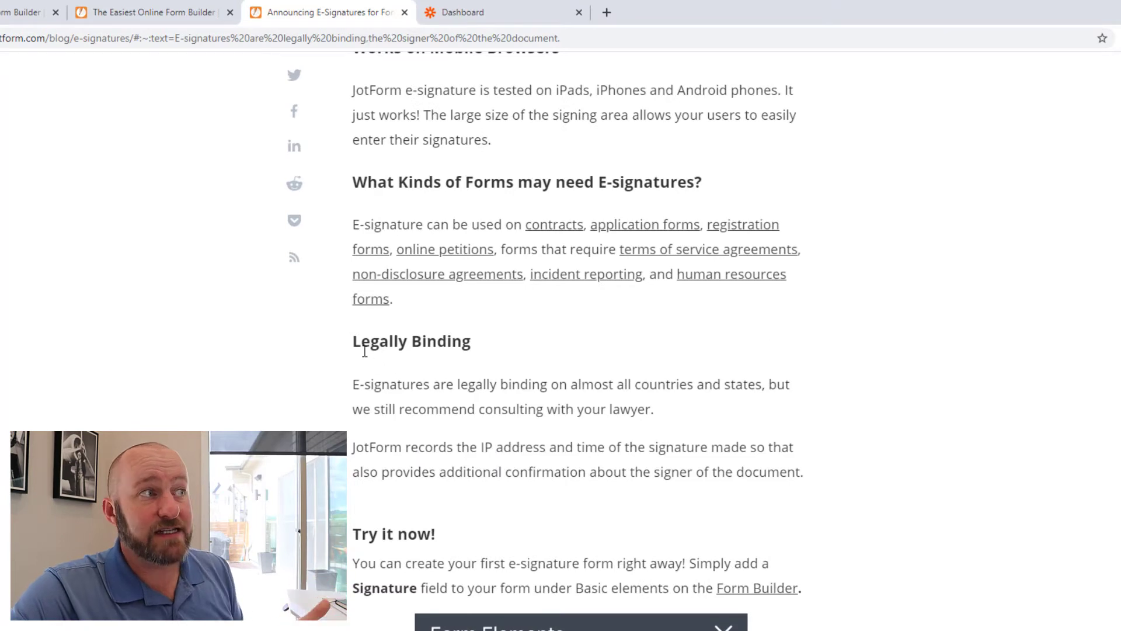
{"action": "mouse_move", "coordinate": [596, 378]}
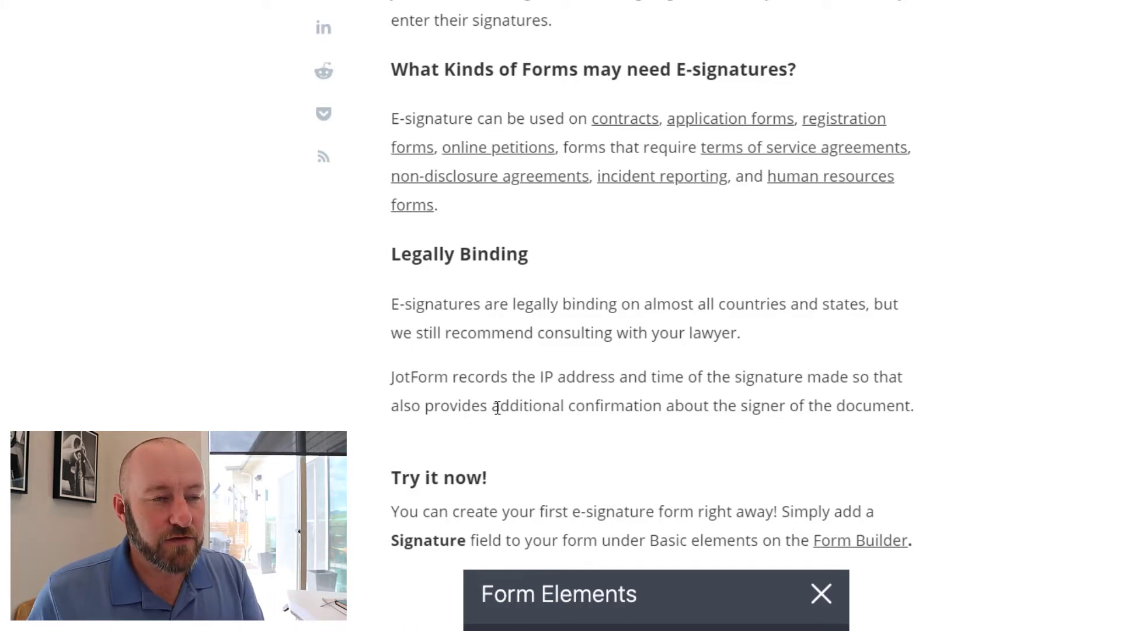
{"action": "mouse_move", "coordinate": [725, 189]}
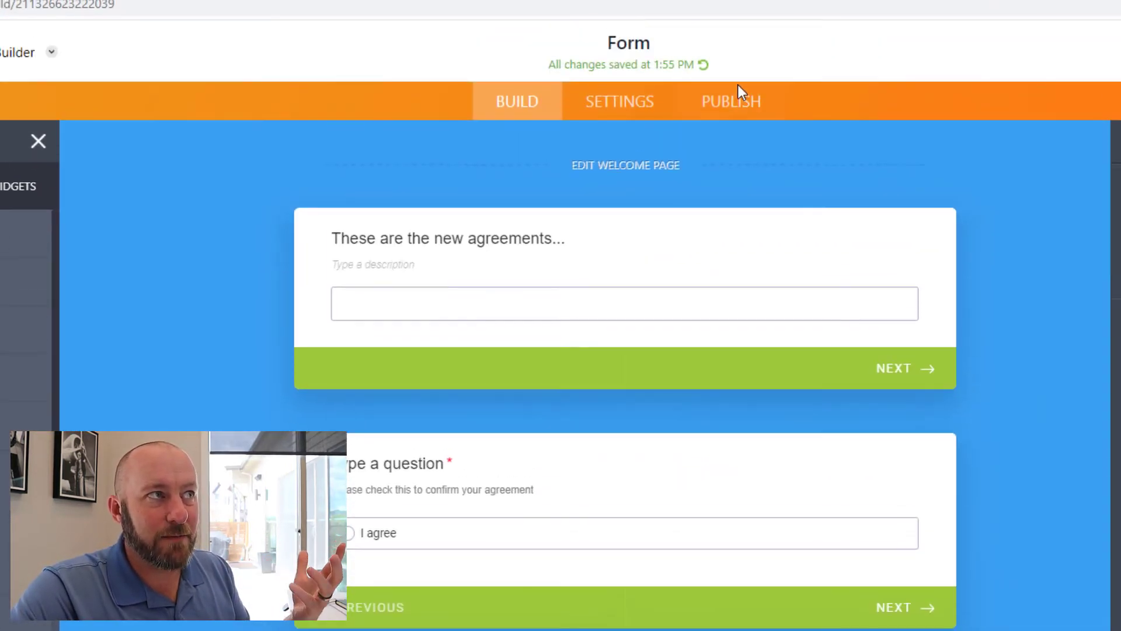
Publish the form and open its shareable link in a new tab.
{"action": "left_click", "coordinate": [729, 101]}
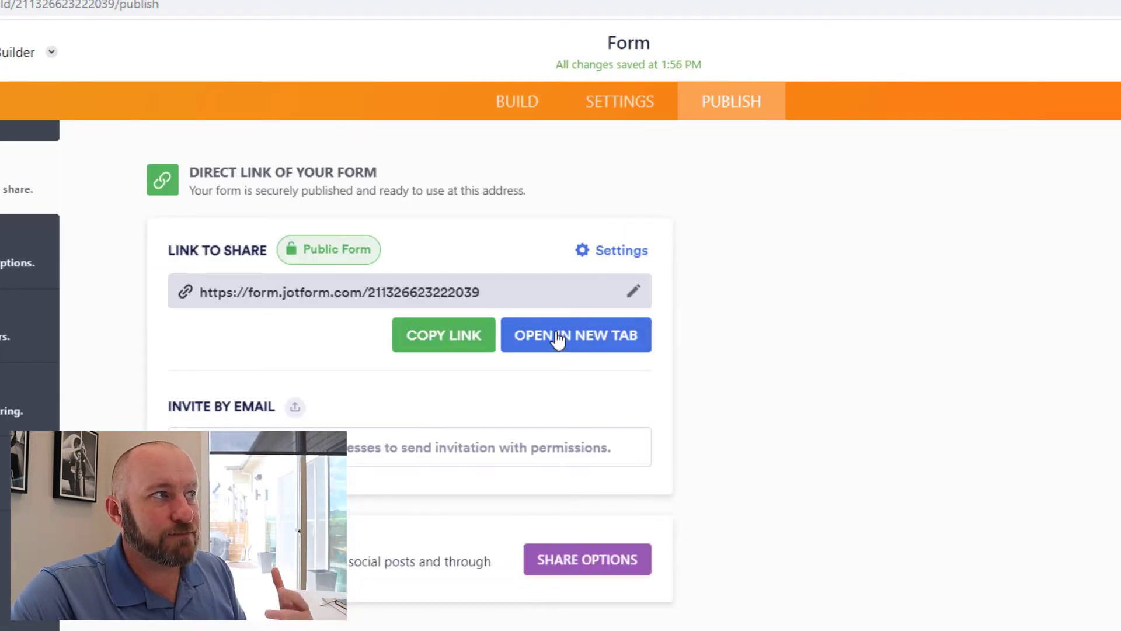
{"action": "left_click", "coordinate": [575, 335]}
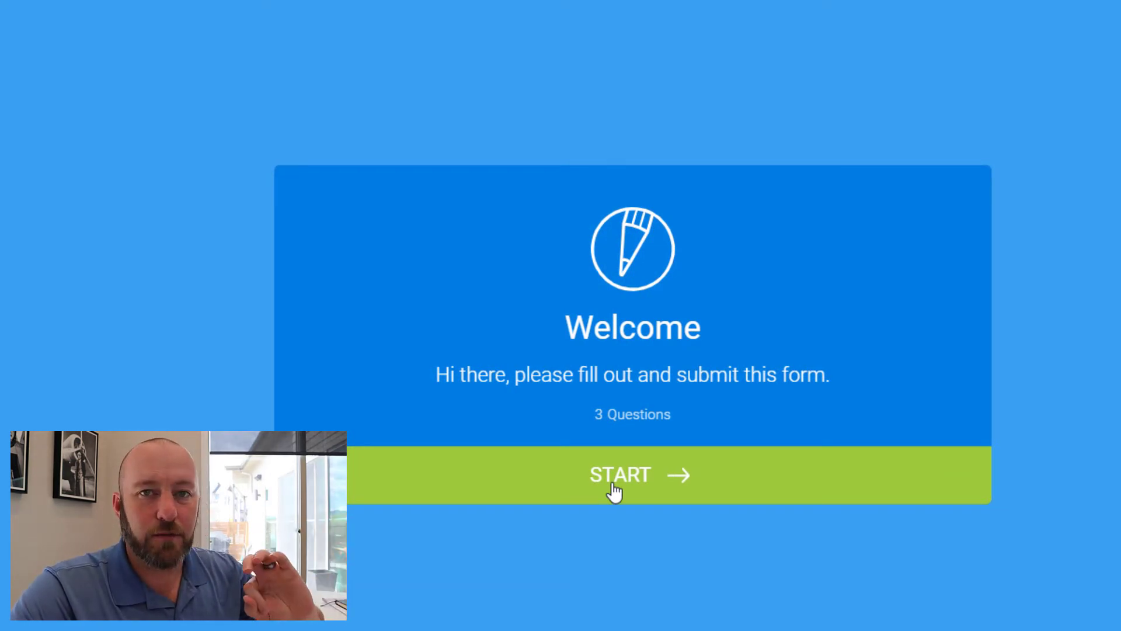
Start the live form, pass the agreements question and choose 'I agree'.
{"action": "left_click", "coordinate": [632, 474]}
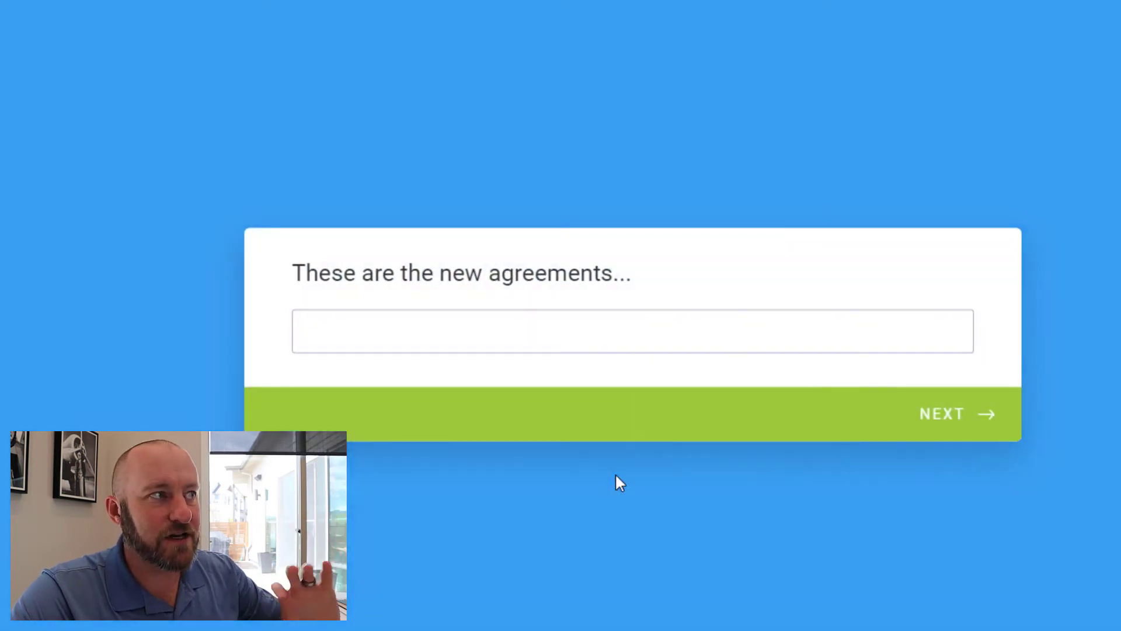
{"action": "left_click", "coordinate": [632, 330]}
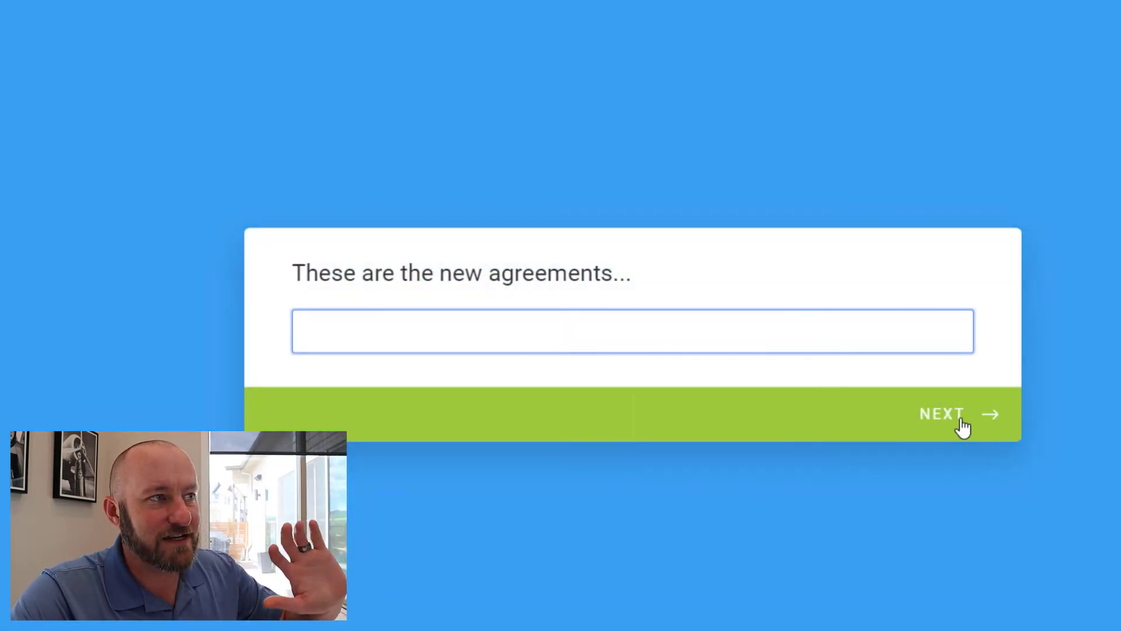
{"action": "left_click", "coordinate": [958, 413]}
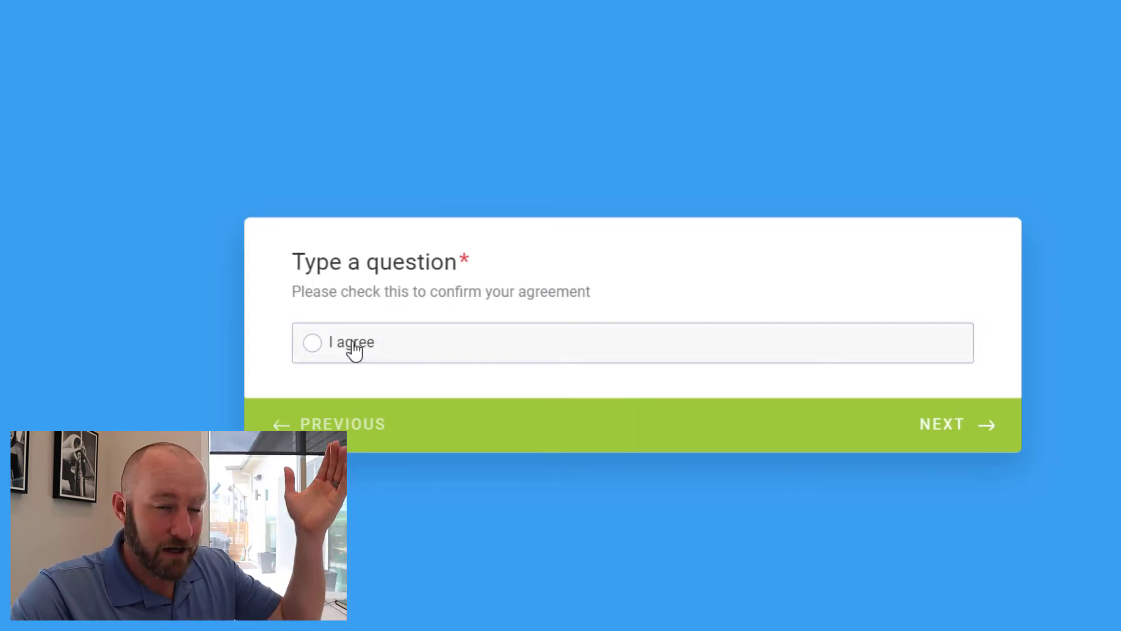
{"action": "left_click", "coordinate": [941, 424]}
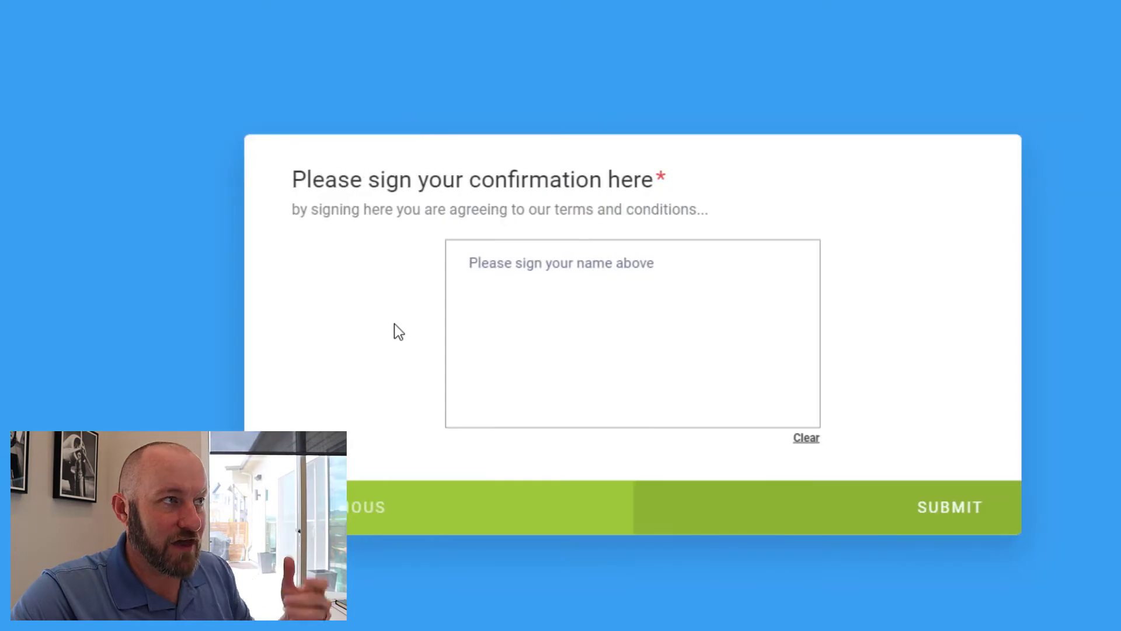
{"action": "mouse_move", "coordinate": [497, 365]}
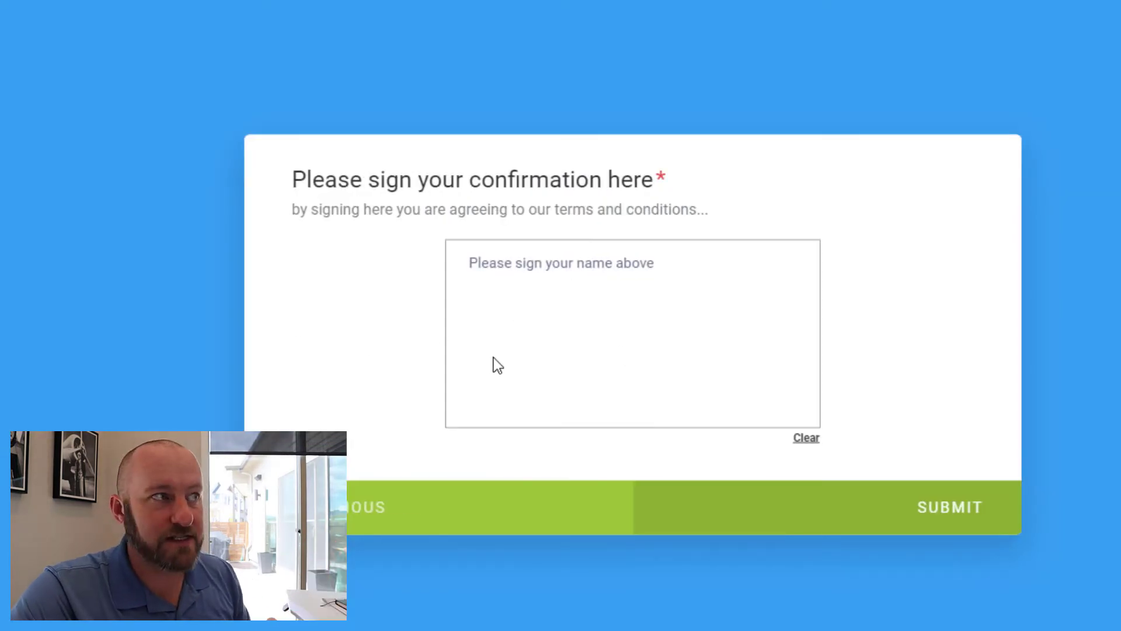
{"action": "mouse_move", "coordinate": [461, 367]}
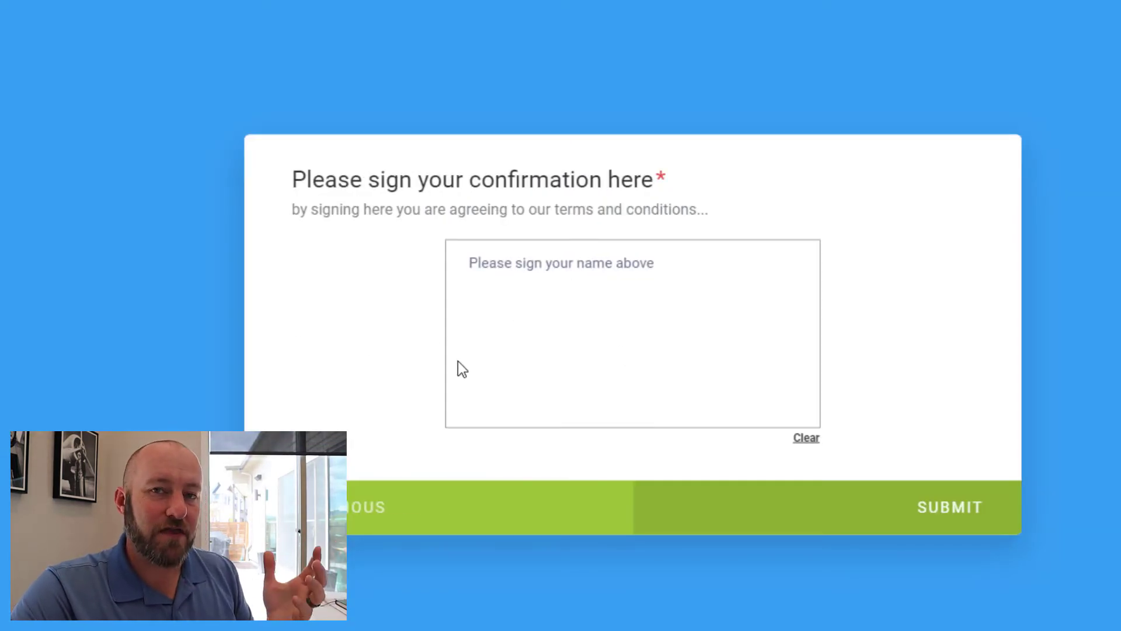
{"action": "mouse_move", "coordinate": [418, 354]}
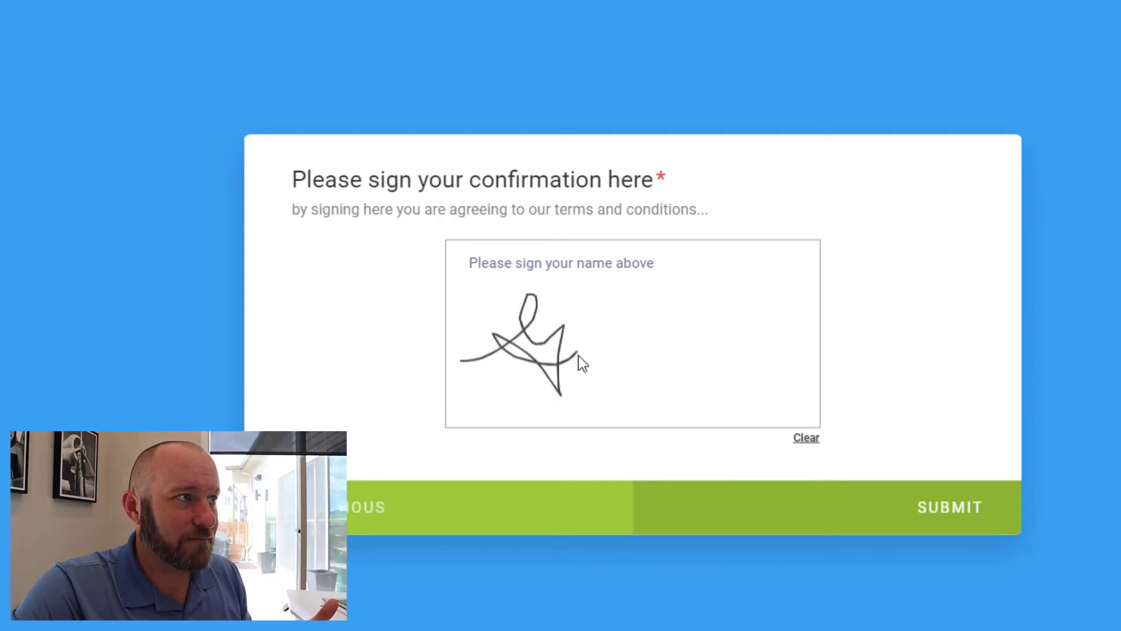
Draw a signature on the confirmation pad and submit the form to reach the Thank You page.
{"action": "left_click_drag", "start_coordinate": [579, 360], "coordinate": [776, 375]}
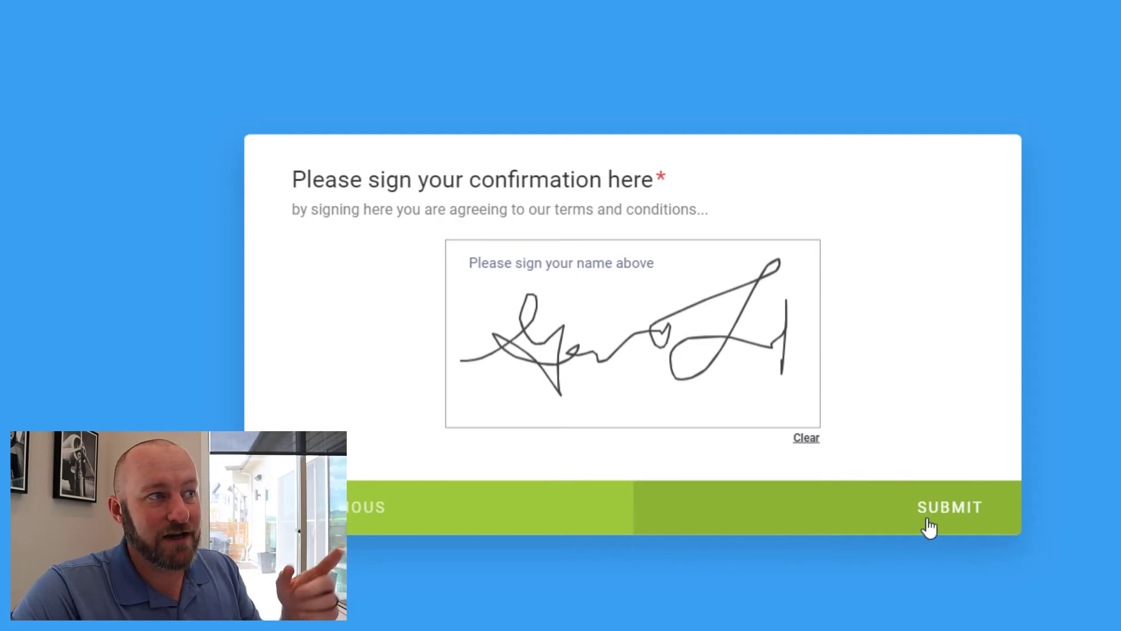
{"action": "left_click", "coordinate": [950, 507]}
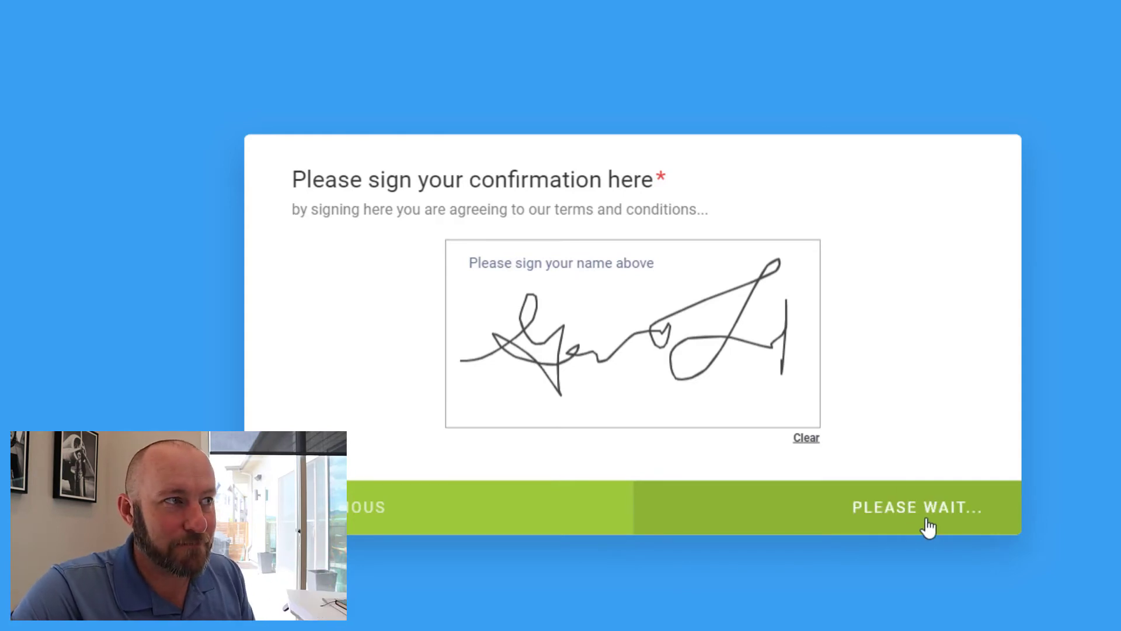
{"action": "left_click", "coordinate": [918, 506]}
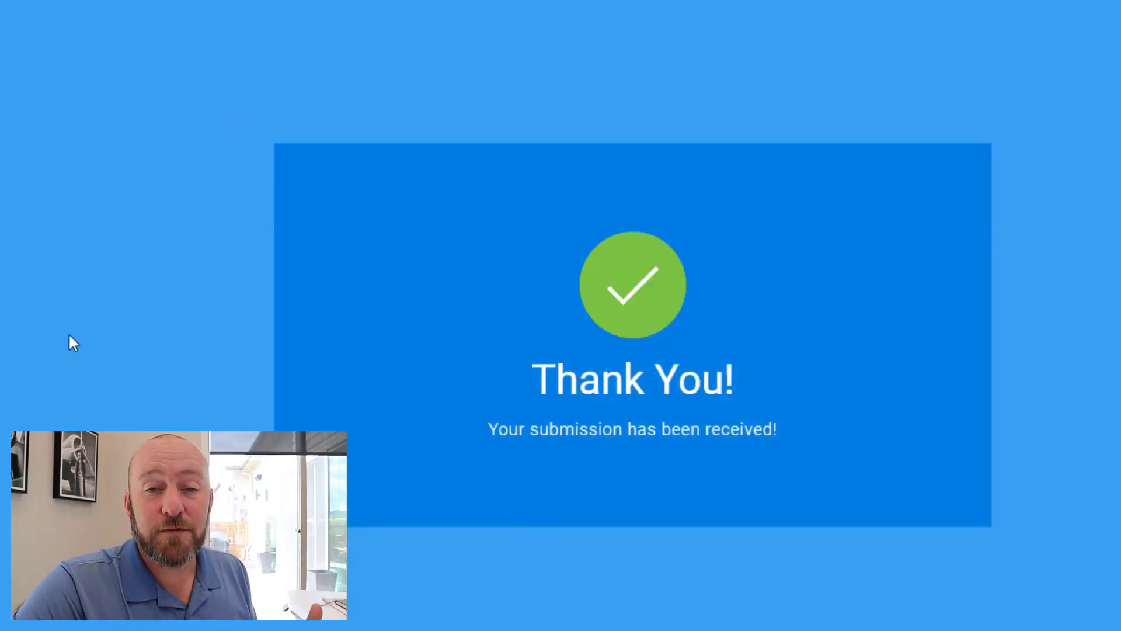
{"action": "mouse_move", "coordinate": [638, 333]}
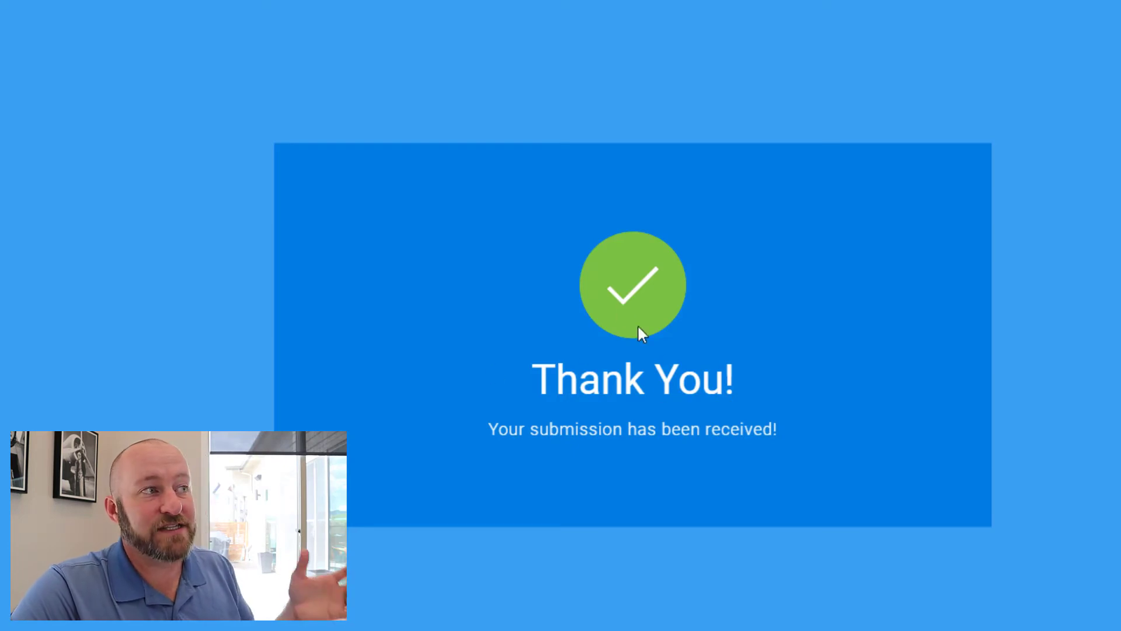
{"action": "mouse_move", "coordinate": [683, 351]}
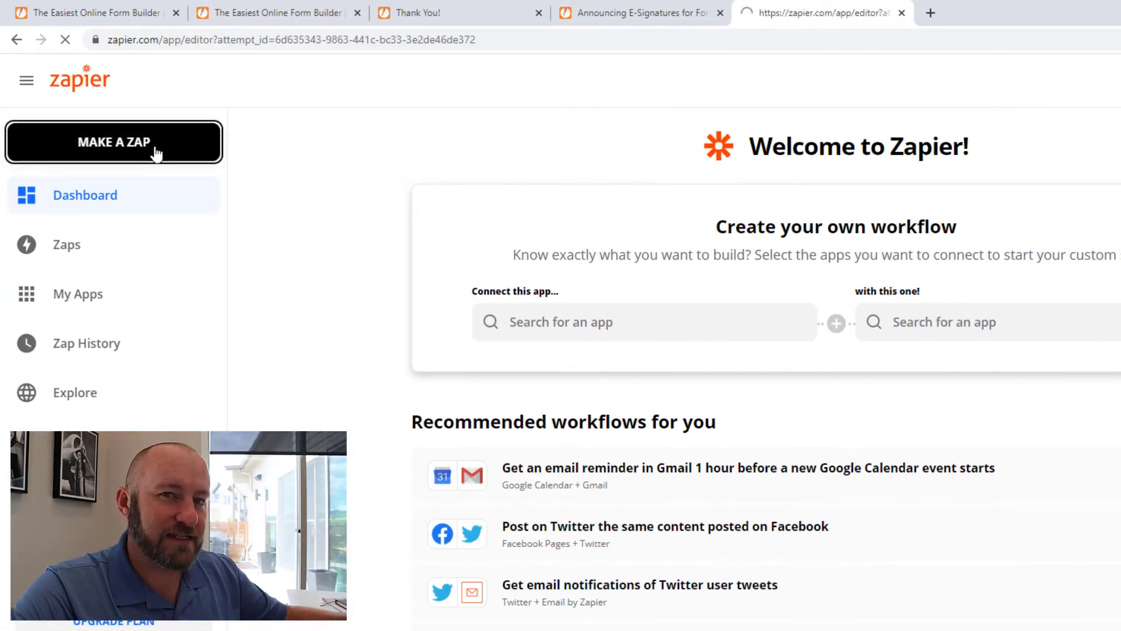
Start a new Zap with JotForm's New Submission event as the trigger.
{"action": "left_click", "coordinate": [114, 143]}
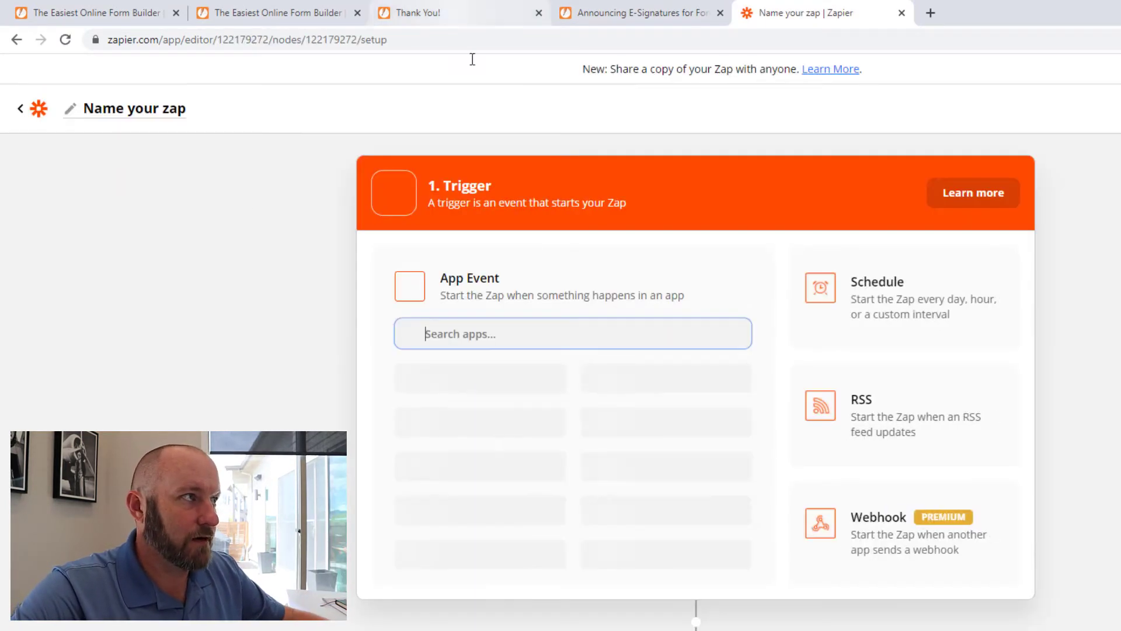
{"action": "left_click", "coordinate": [572, 333]}
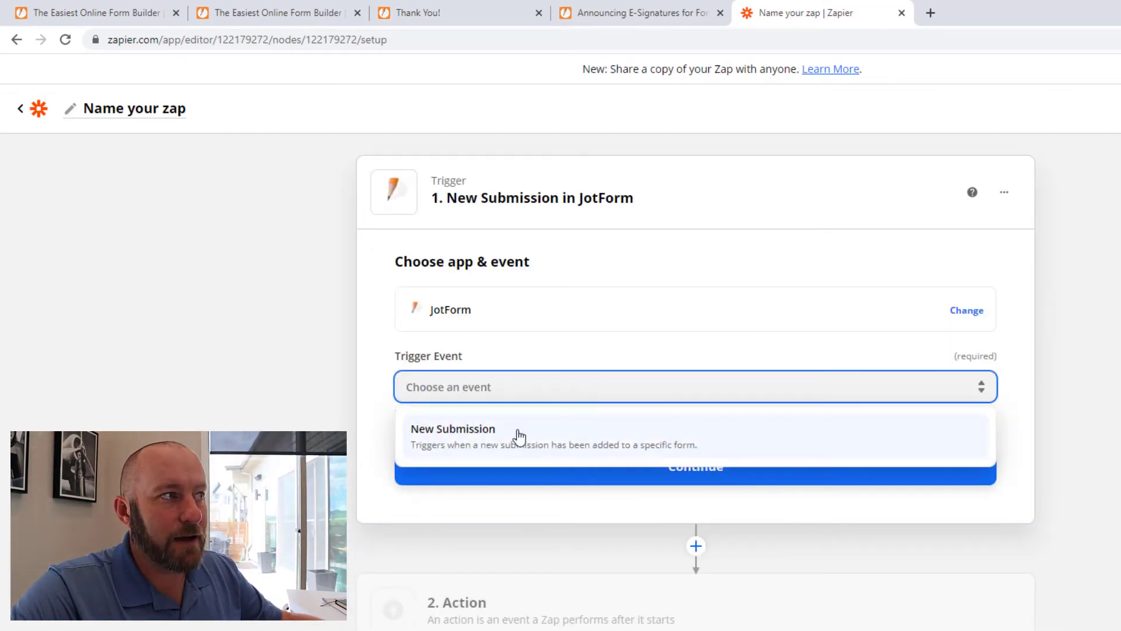
{"action": "left_click", "coordinate": [453, 429]}
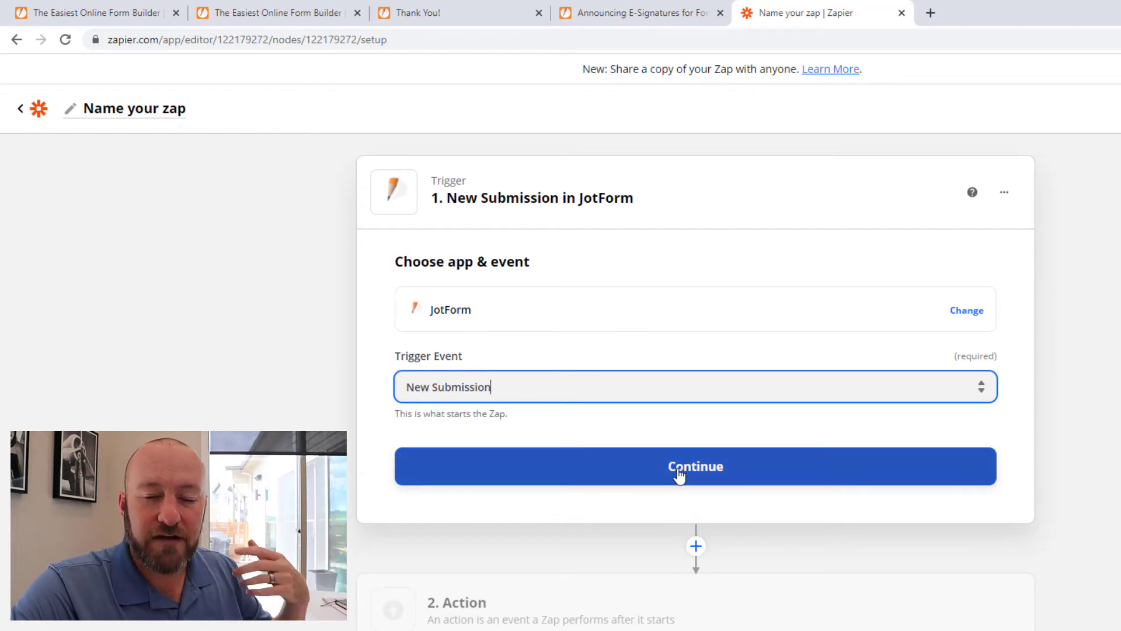
{"action": "left_click", "coordinate": [694, 465]}
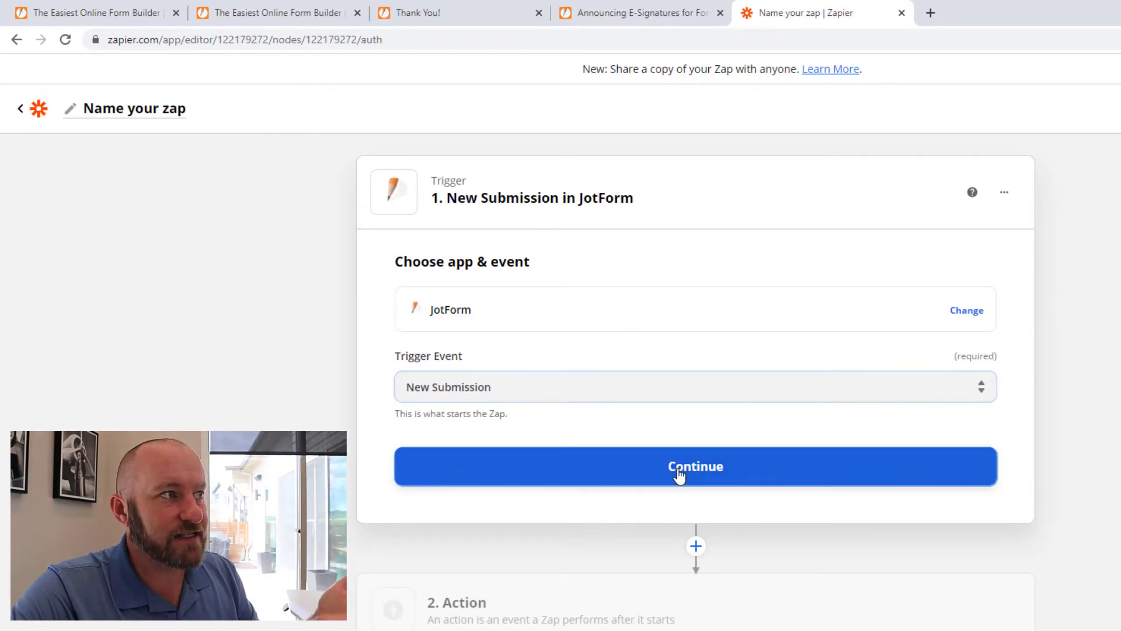
{"action": "left_click", "coordinate": [693, 466]}
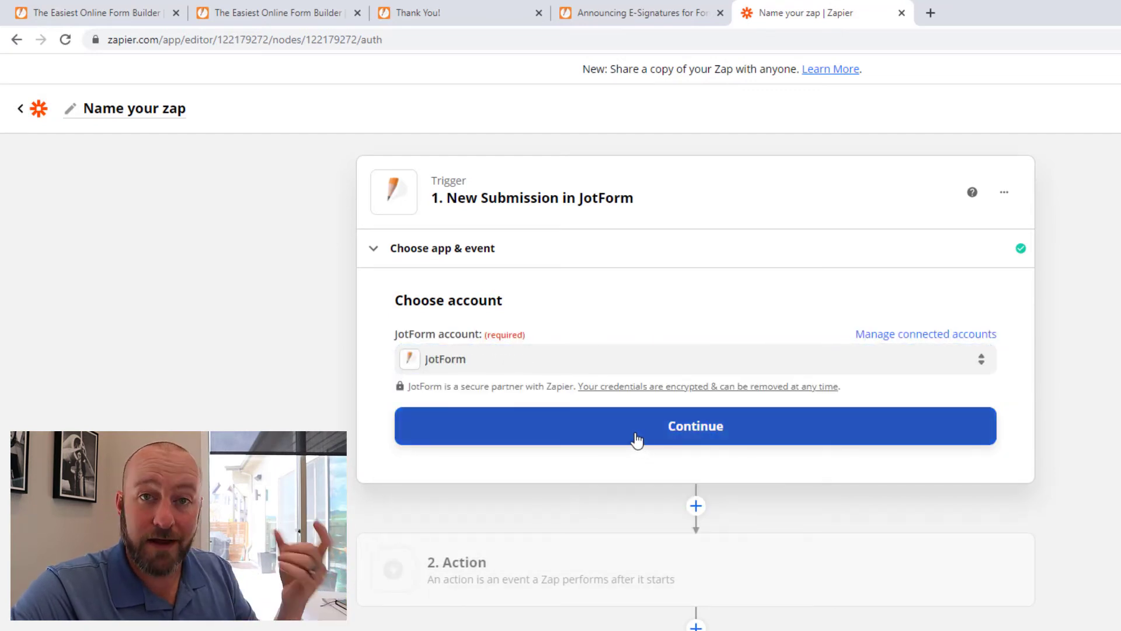
Confirm the connected JotForm account and pick the agreement form to watch.
{"action": "left_click", "coordinate": [694, 425]}
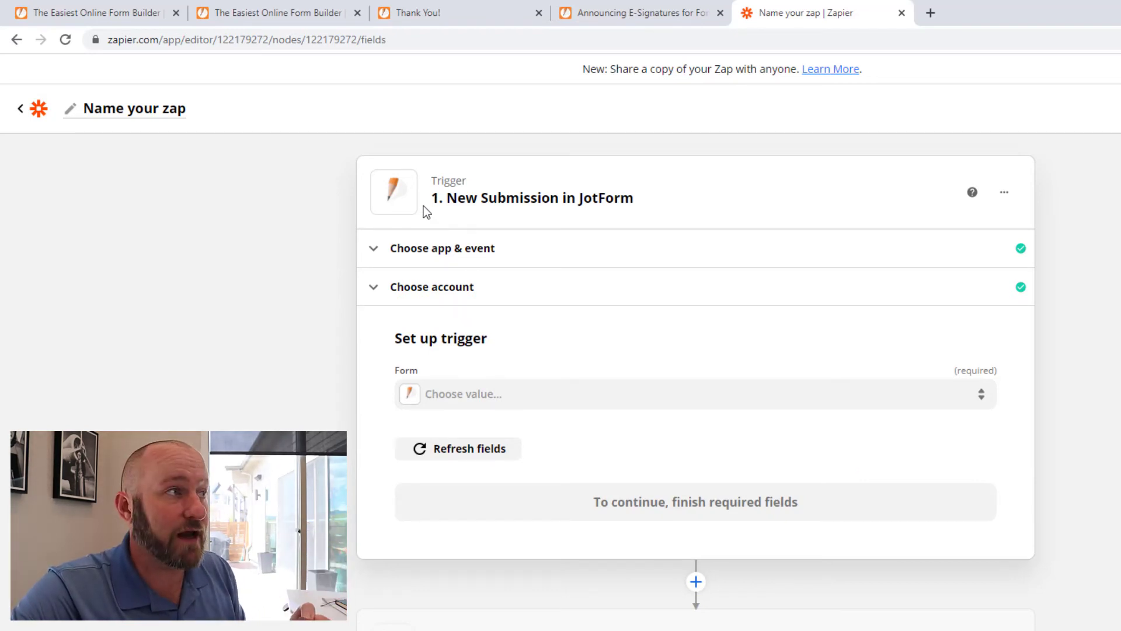
{"action": "left_click", "coordinate": [694, 394]}
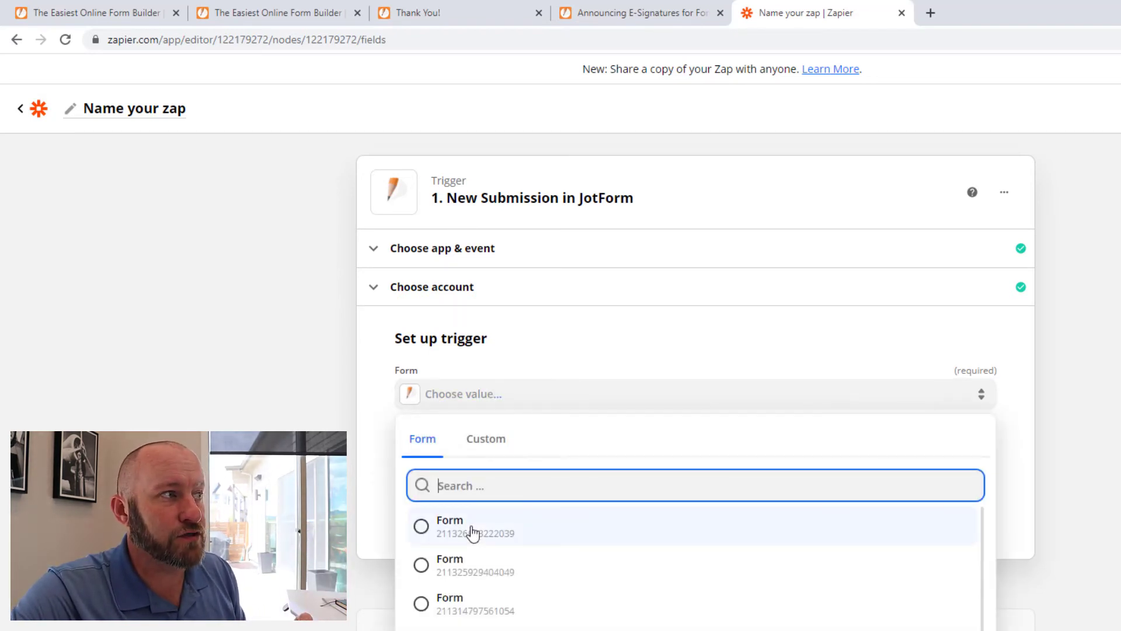
{"action": "left_click", "coordinate": [449, 525]}
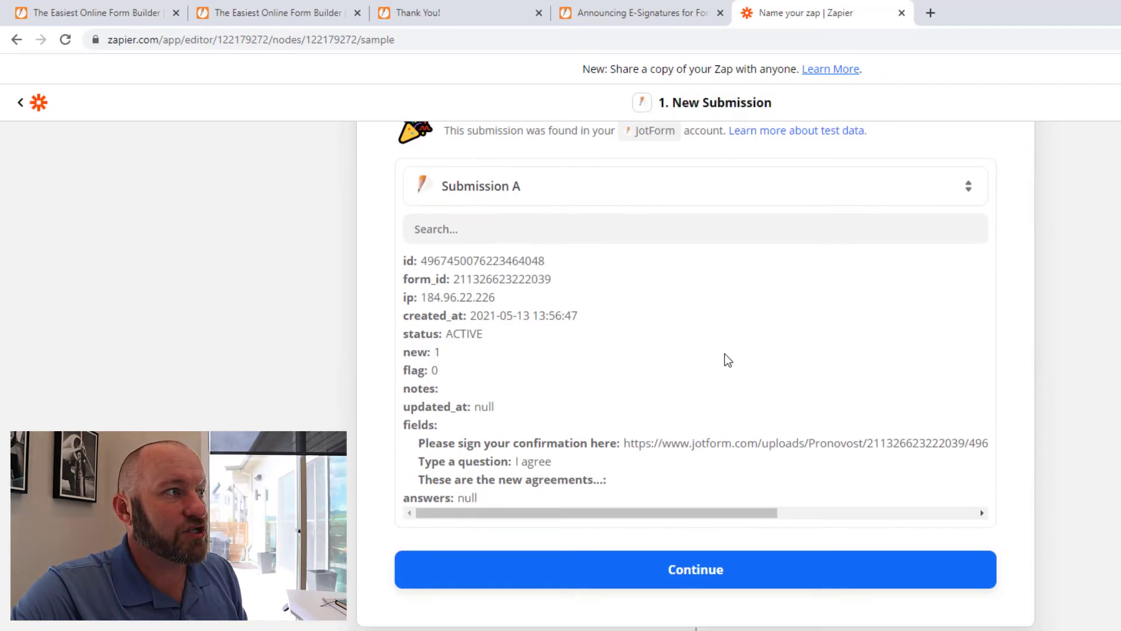
Scroll the Submission A test data and select the signature upload link.
{"action": "scroll", "scroll_direction": "down", "scroll_amount": 3}
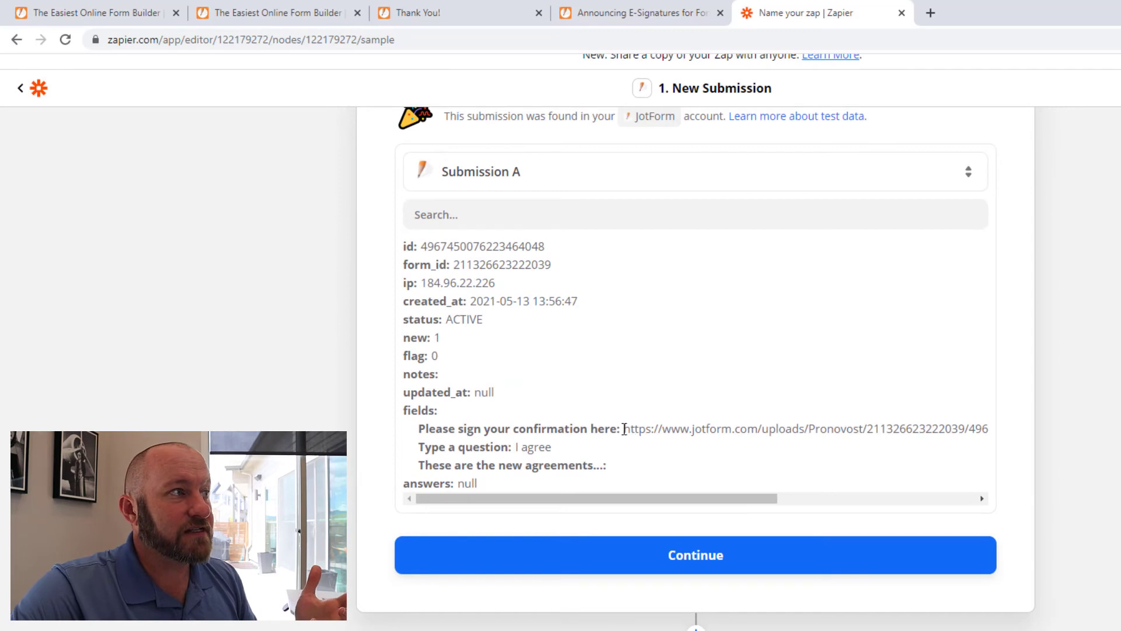
{"action": "left_click_drag", "start_coordinate": [624, 429], "coordinate": [947, 429]}
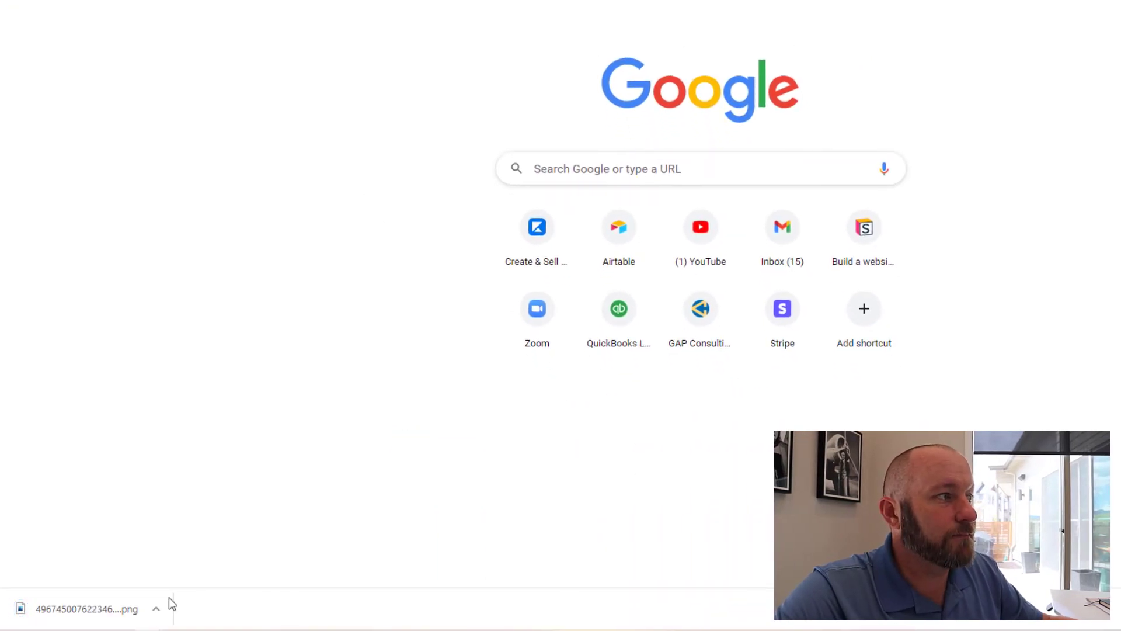
Open the downloaded signature PNG from the download bar in a new Chrome tab.
{"action": "left_click", "coordinate": [85, 608]}
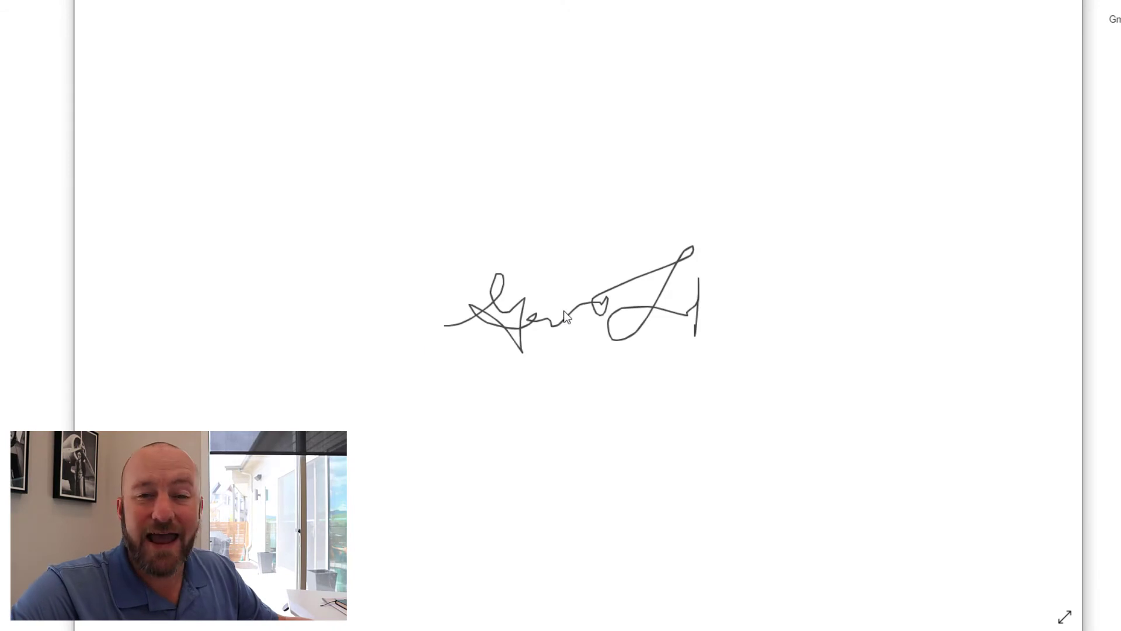
{"action": "mouse_move", "coordinate": [559, 319]}
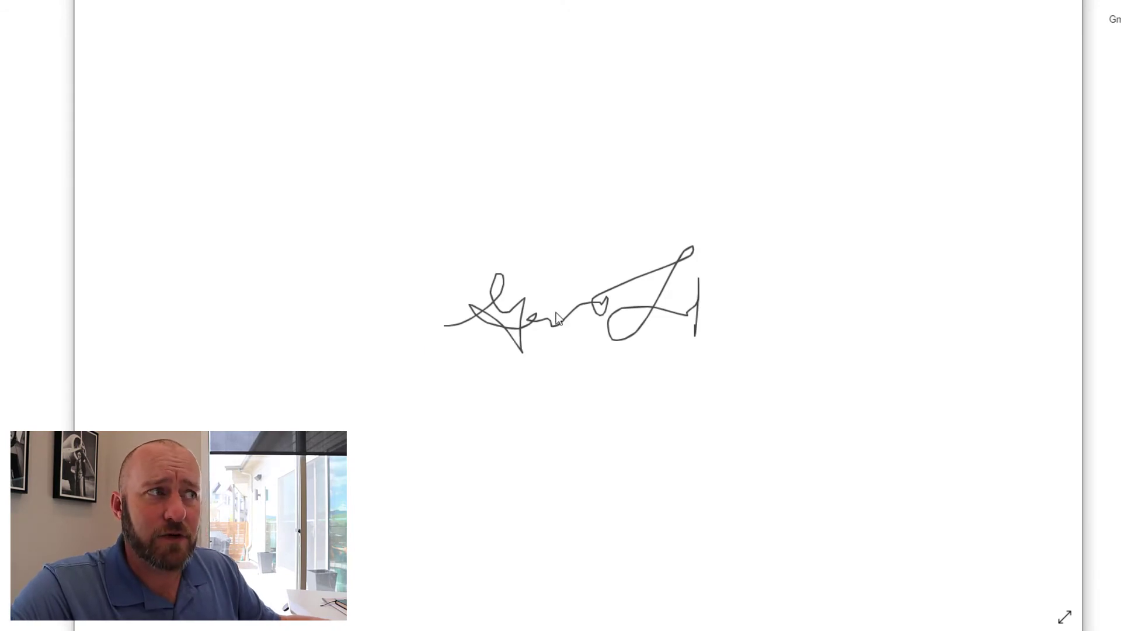
{"action": "mouse_move", "coordinate": [960, 56]}
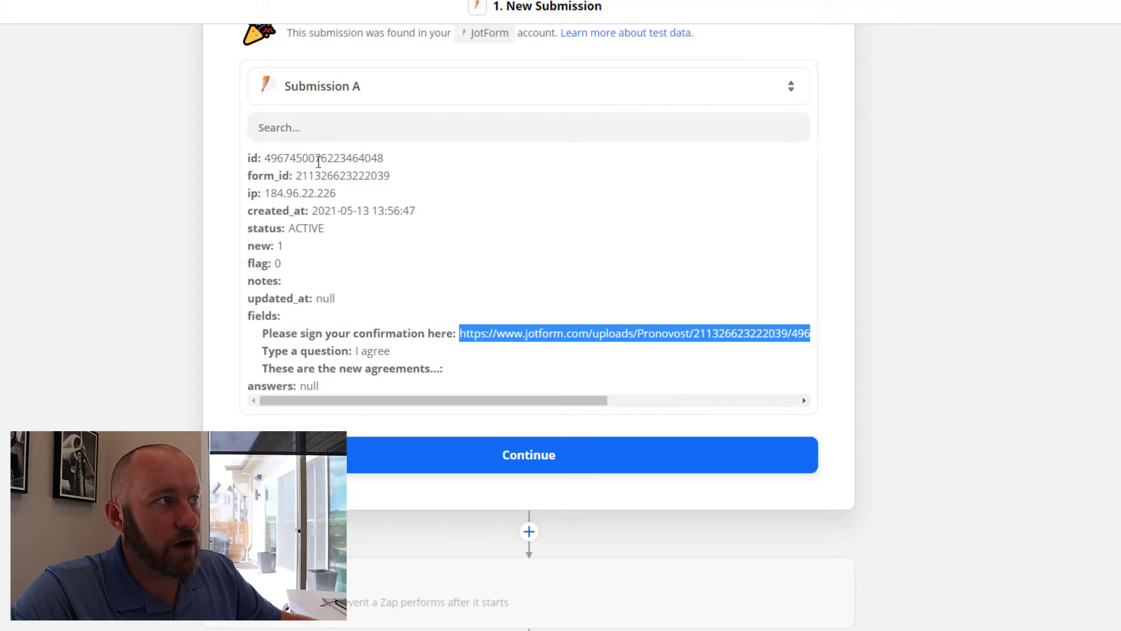
{"action": "mouse_move", "coordinate": [428, 372]}
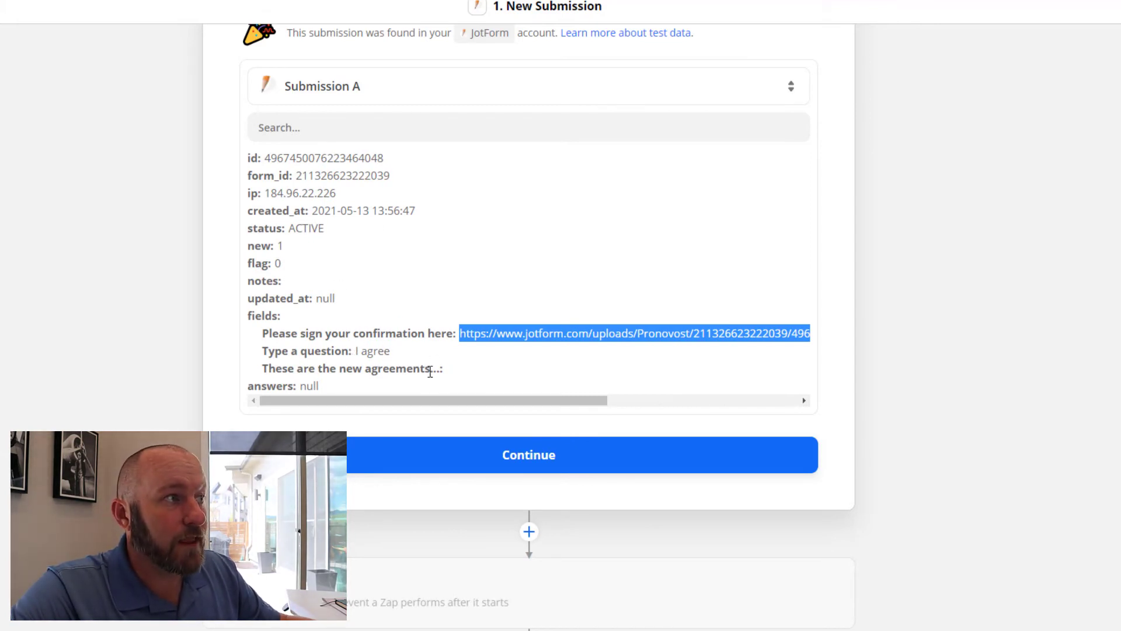
{"action": "double_click", "coordinate": [372, 352]}
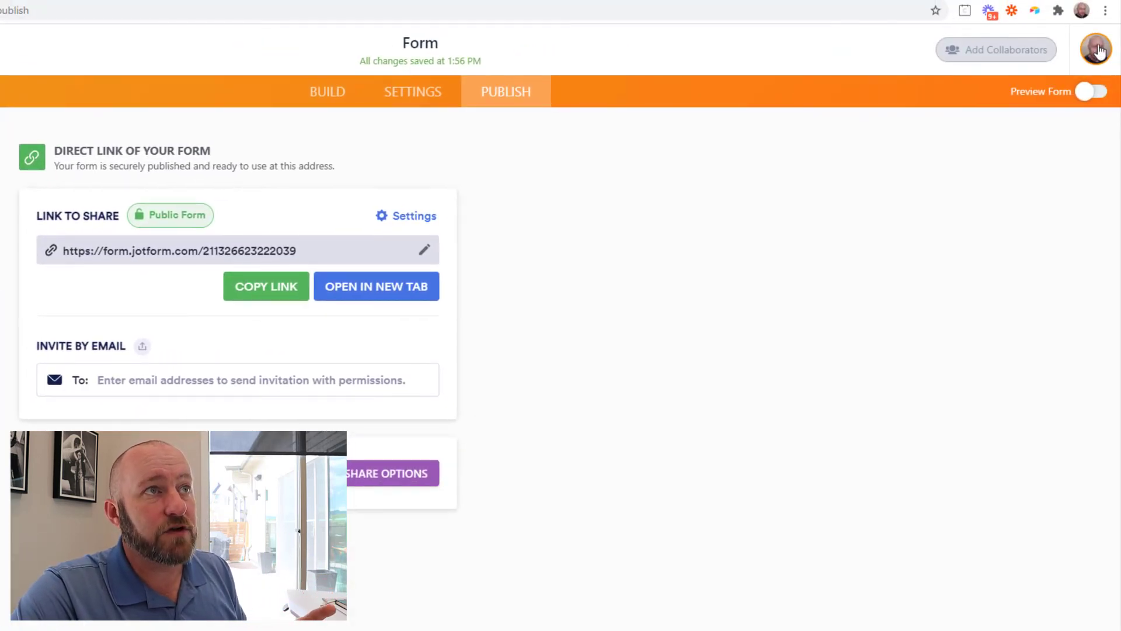
Open the JotForm account settings from the profile avatar menu.
{"action": "left_click", "coordinate": [1094, 49]}
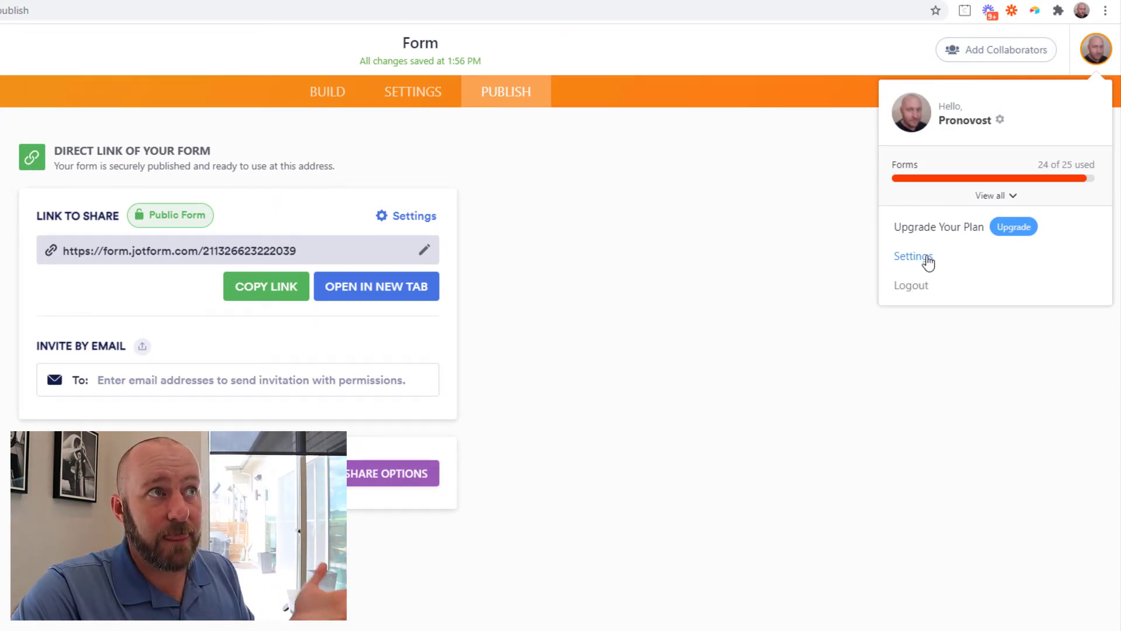
{"action": "left_click", "coordinate": [913, 256]}
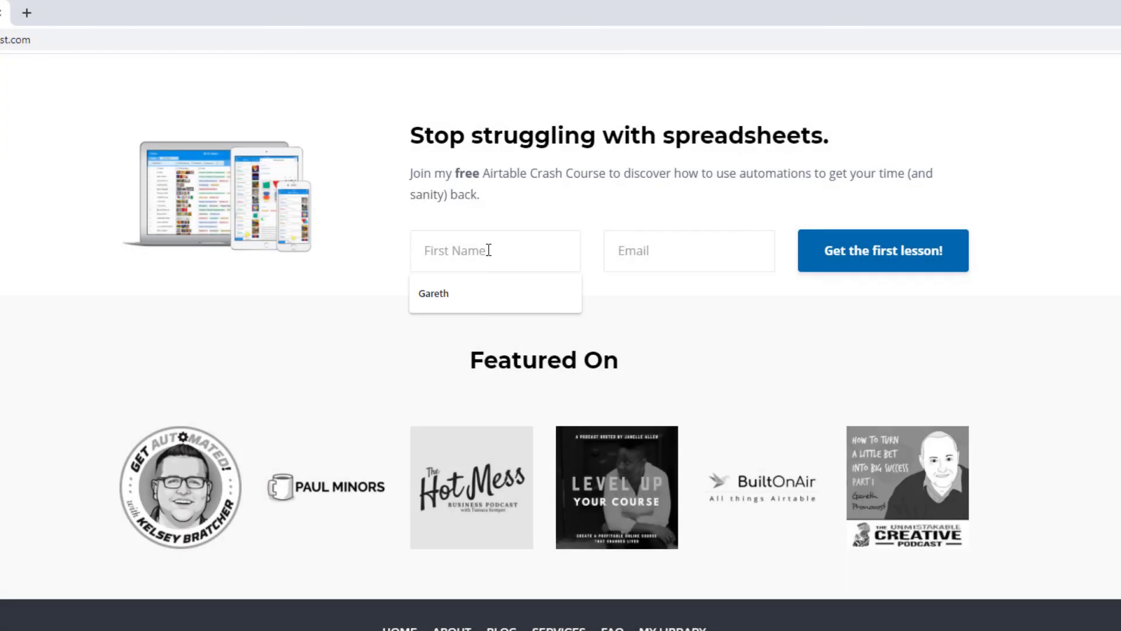
Enter first name 'gare' with the autofilled email, then go to the Services page.
{"action": "type", "text": "gare"}
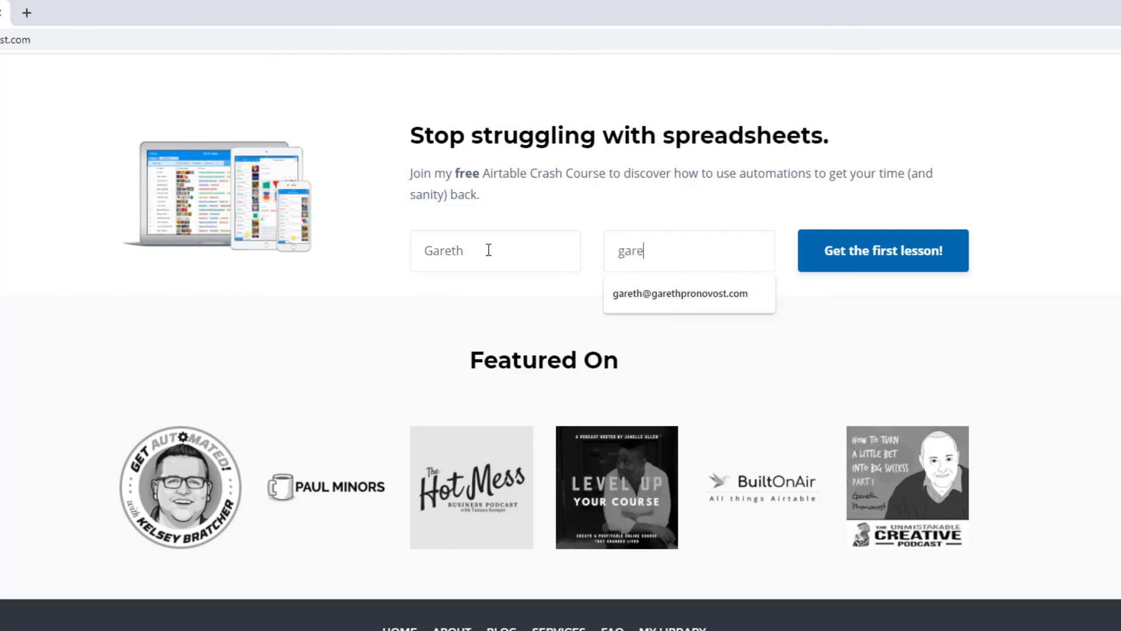
{"action": "left_click", "coordinate": [682, 293]}
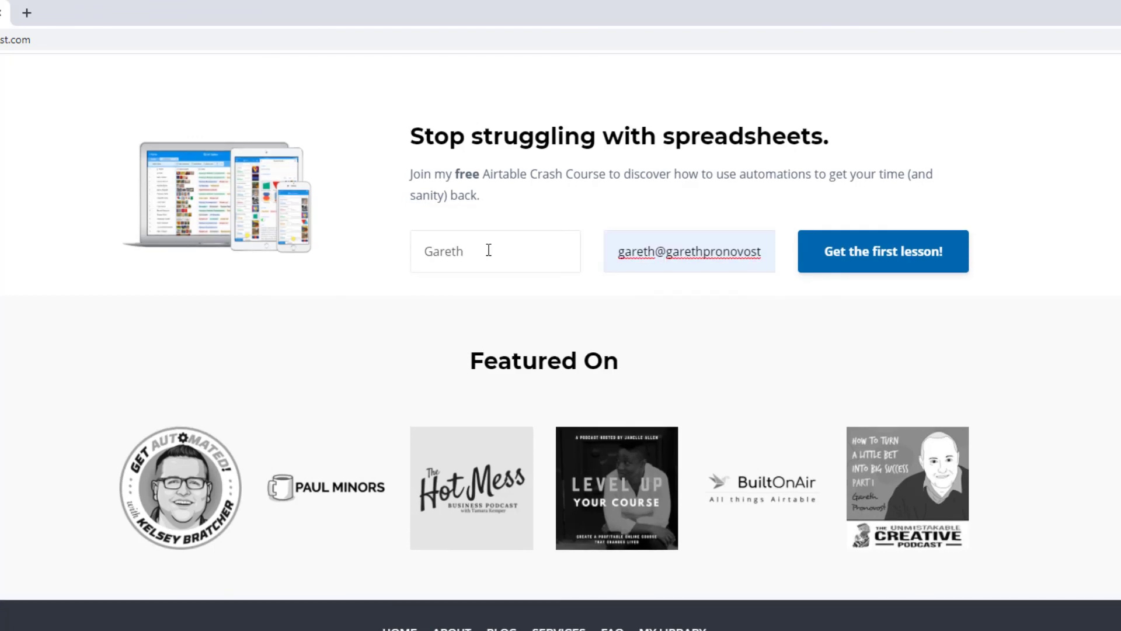
{"action": "mouse_move", "coordinate": [885, 270]}
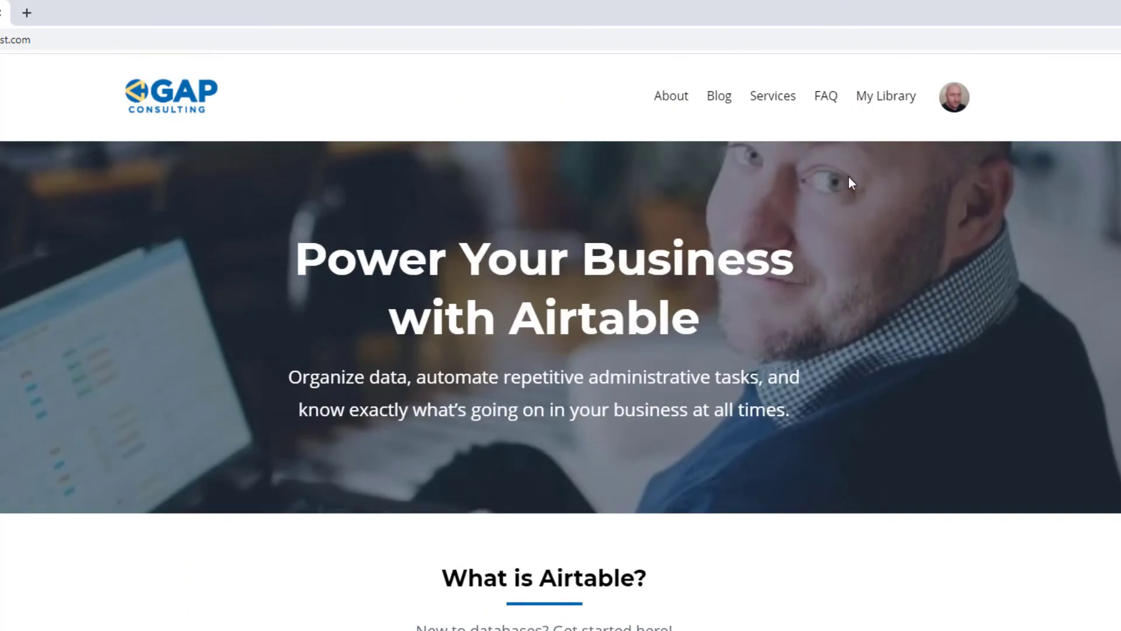
{"action": "left_click", "coordinate": [772, 95]}
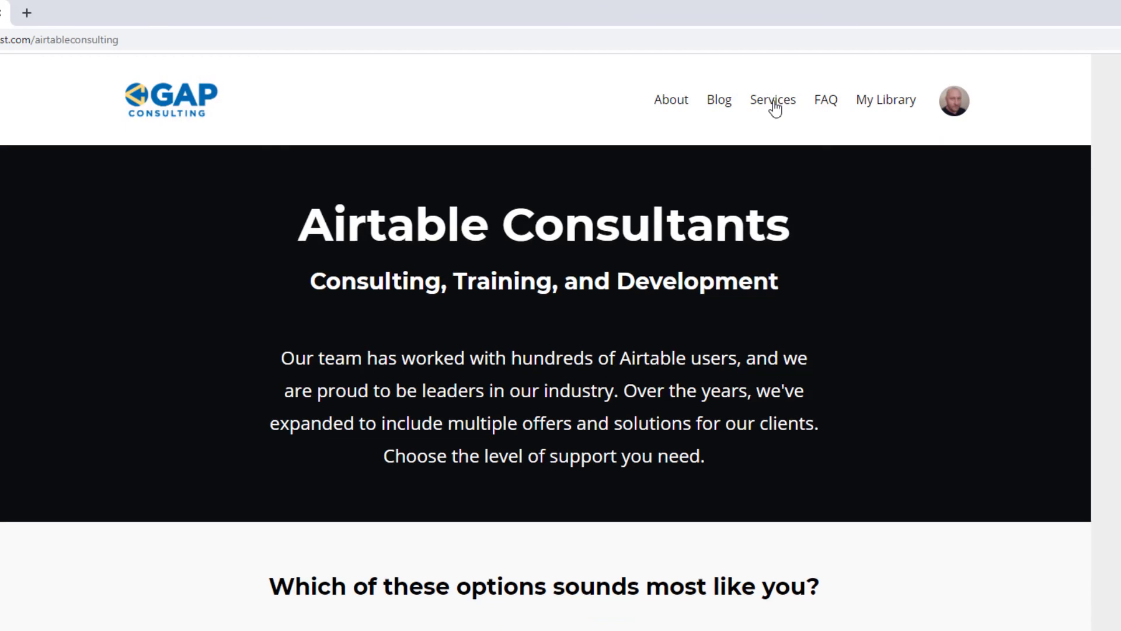